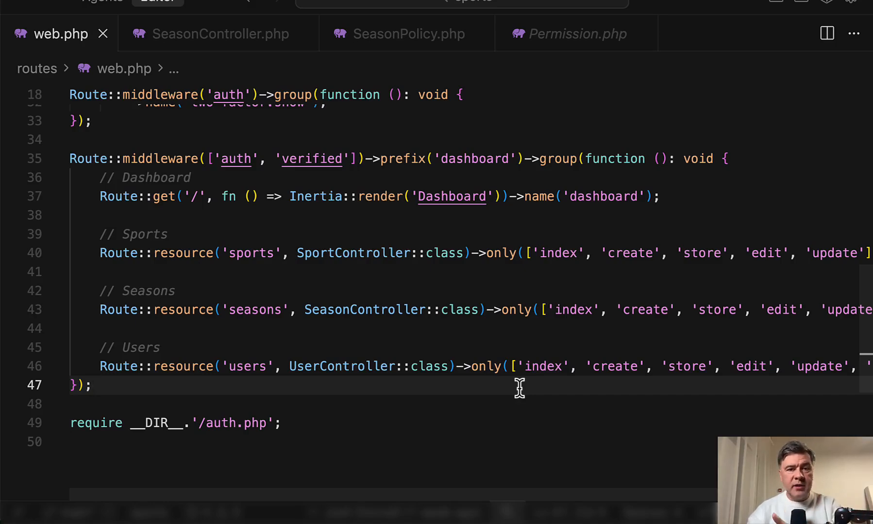
- Rewrite the seasons Route::resource call in web.php to ->except(['show']) instead of ->only([...])
scroll(up, 3)
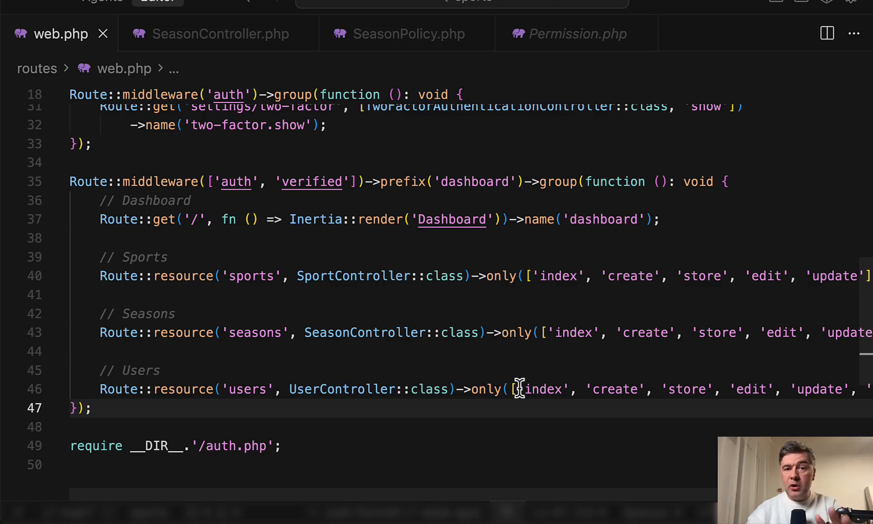
mouse_move(554, 325)
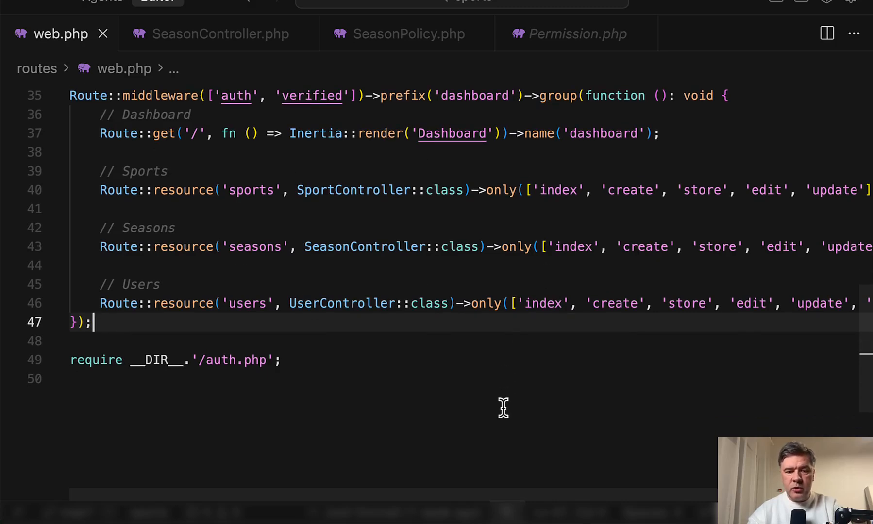
mouse_move(341, 303)
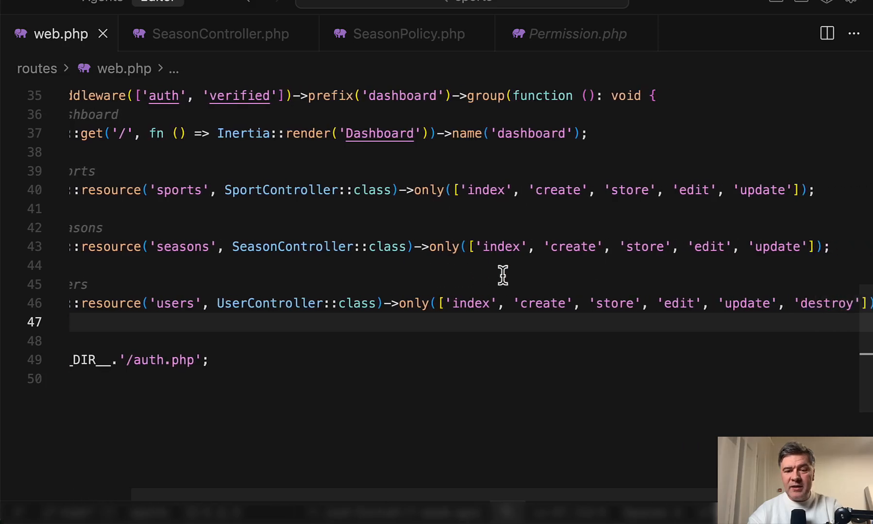
scroll(left, 3)
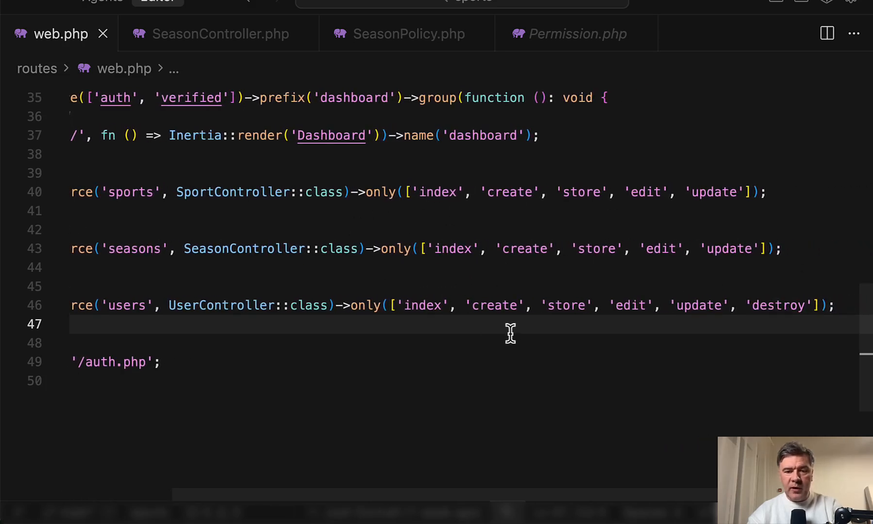
mouse_move(395, 249)
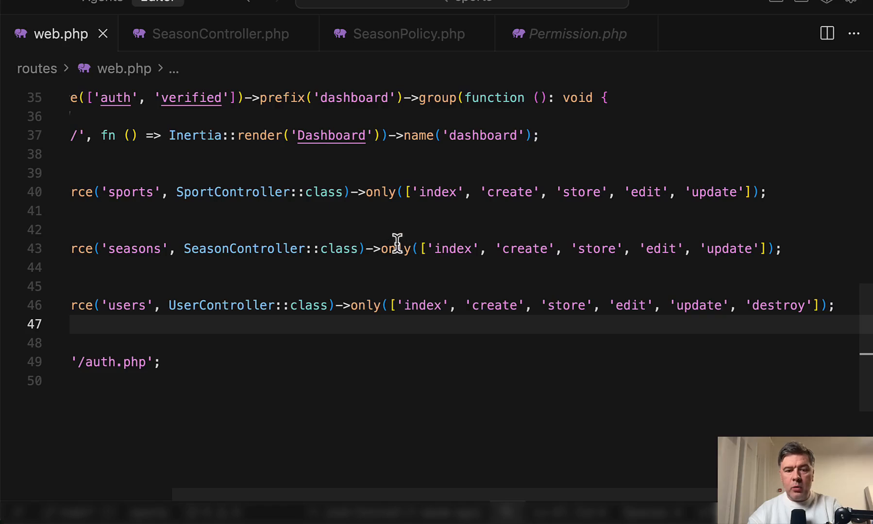
text(except)
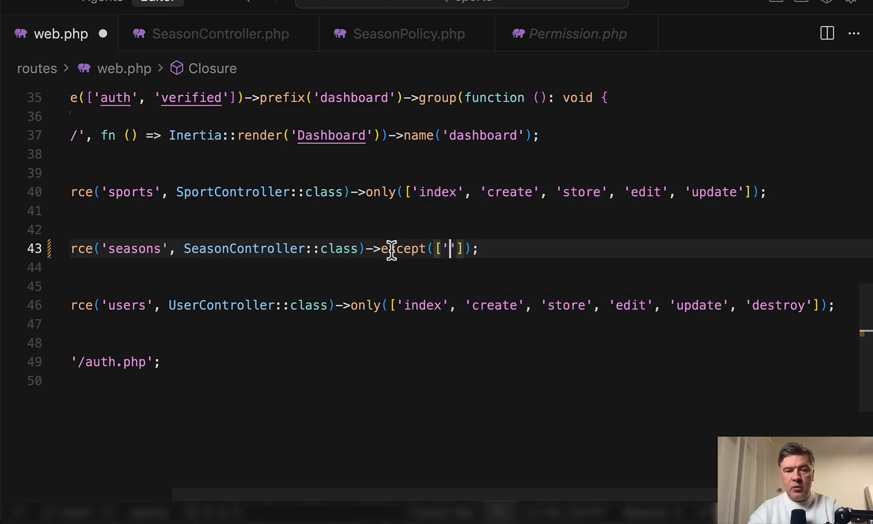
text(show)
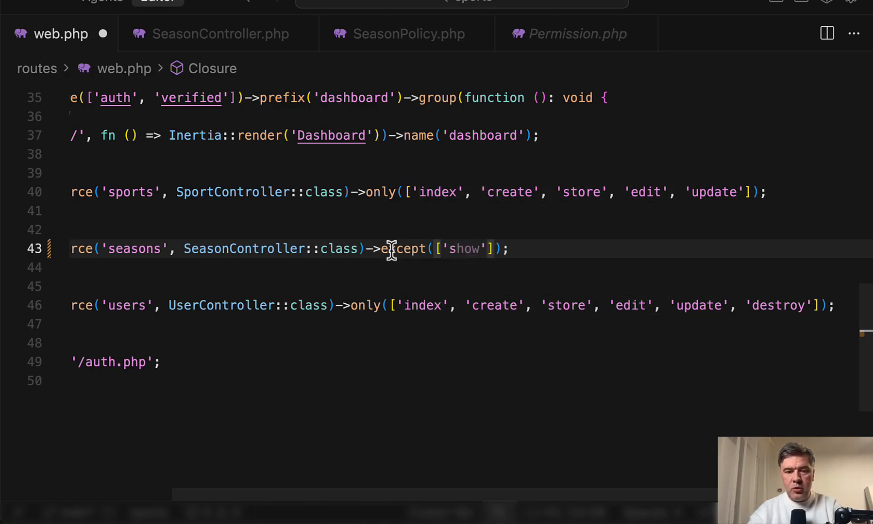
text(, 'destroy')
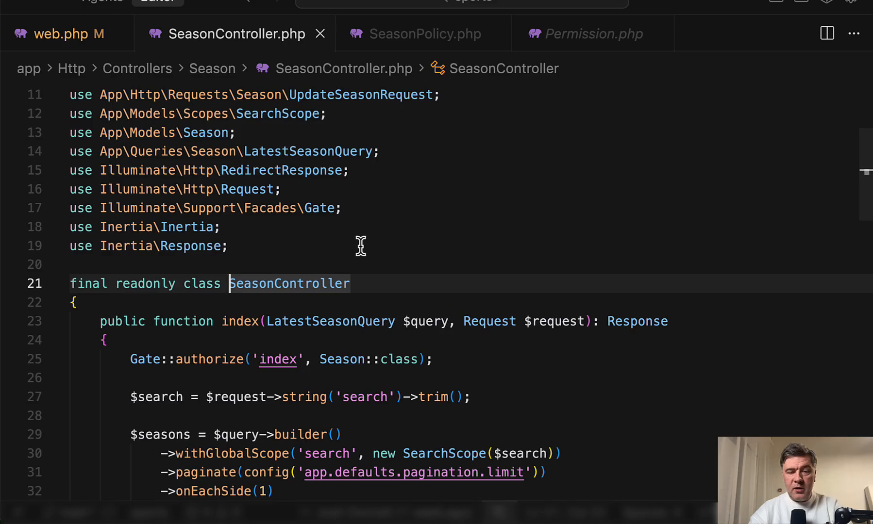
- Scroll SeasonController.php to its index method that authorizes, searches and paginates seasons
scroll(down, 3)
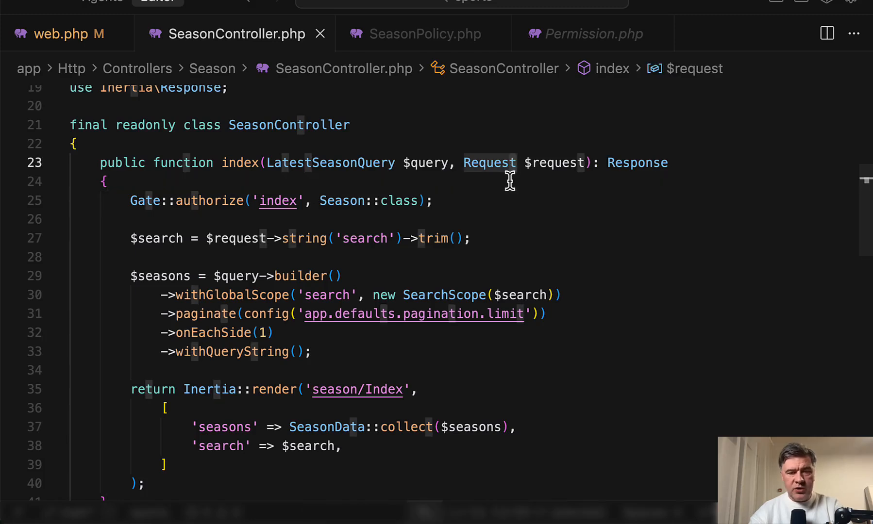
mouse_move(309, 173)
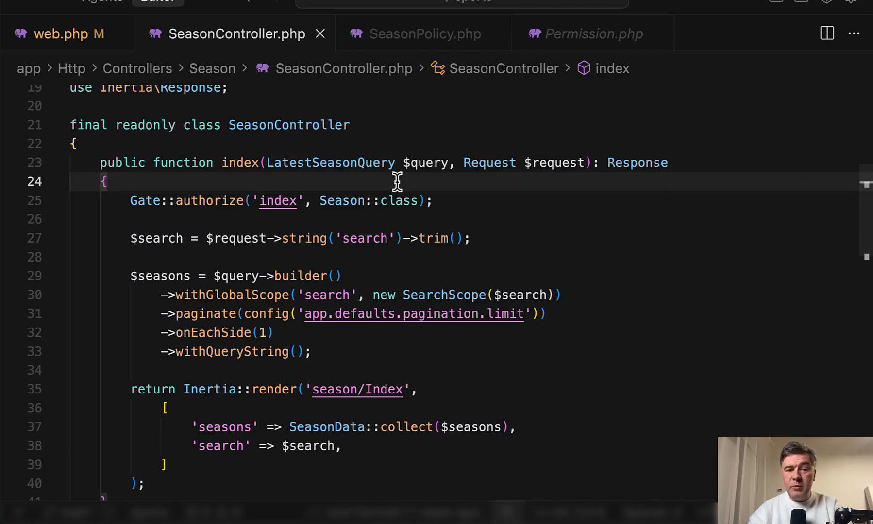
mouse_move(386, 177)
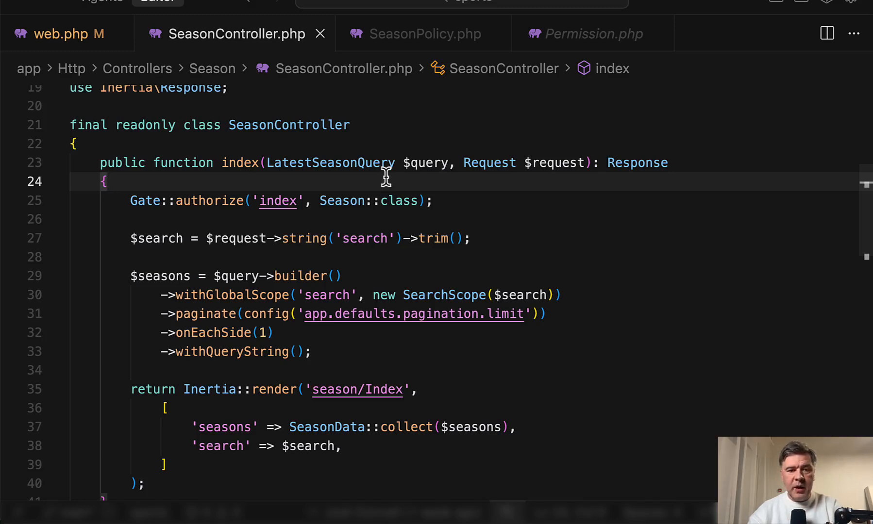
mouse_move(418, 200)
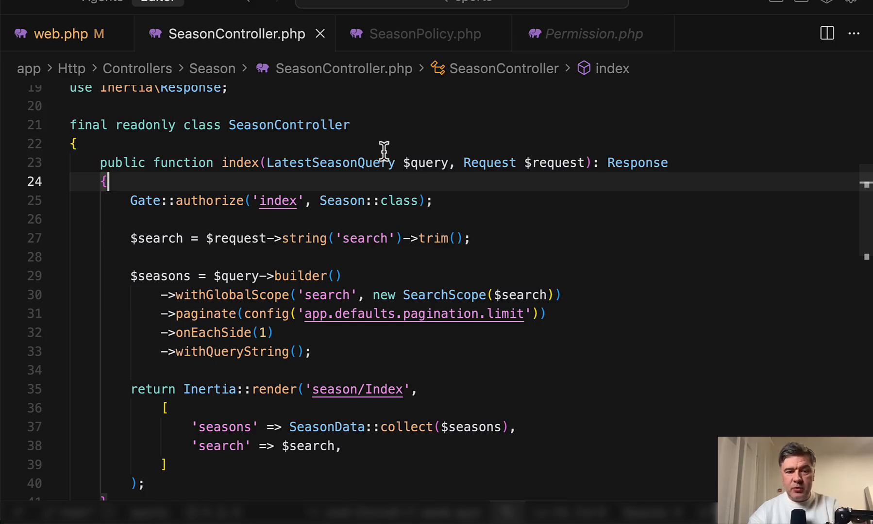
mouse_move(328, 162)
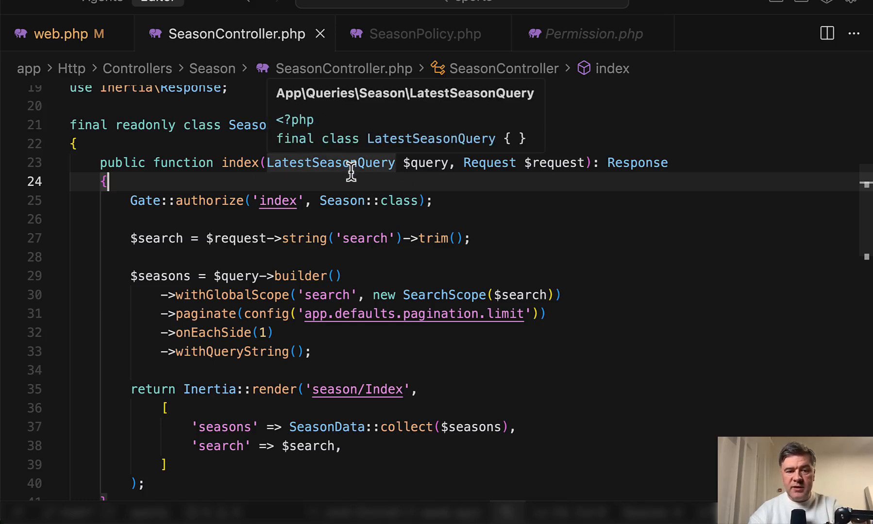
mouse_move(330, 173)
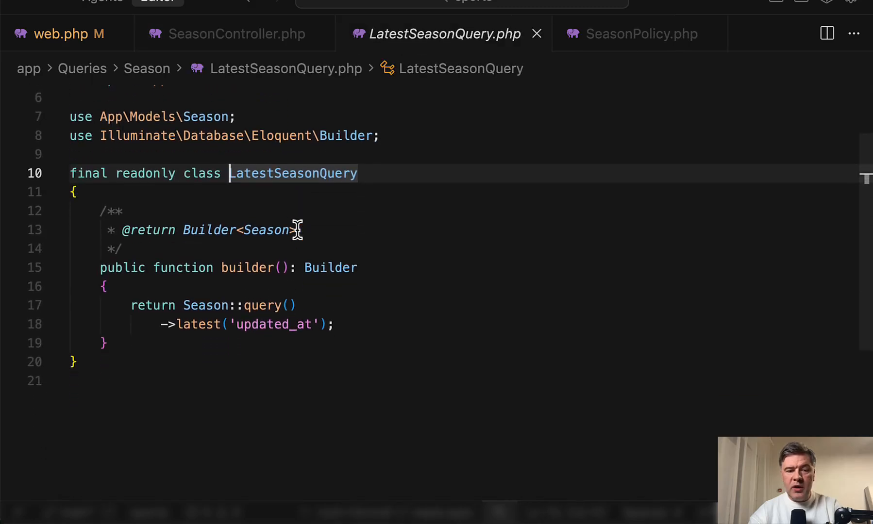
- Inspect LatestSeasonQuery's builder ordered by updated_at, then return to SeasonController's index
scroll(up, 3)
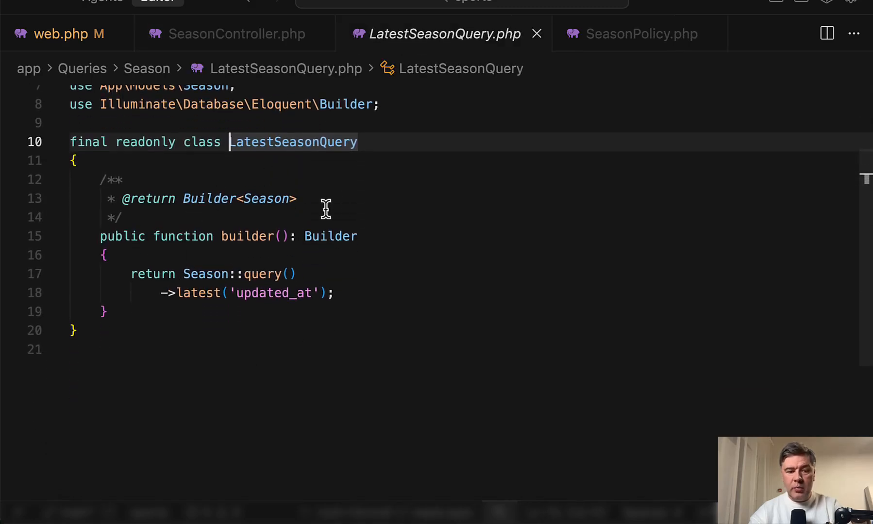
click(104, 312)
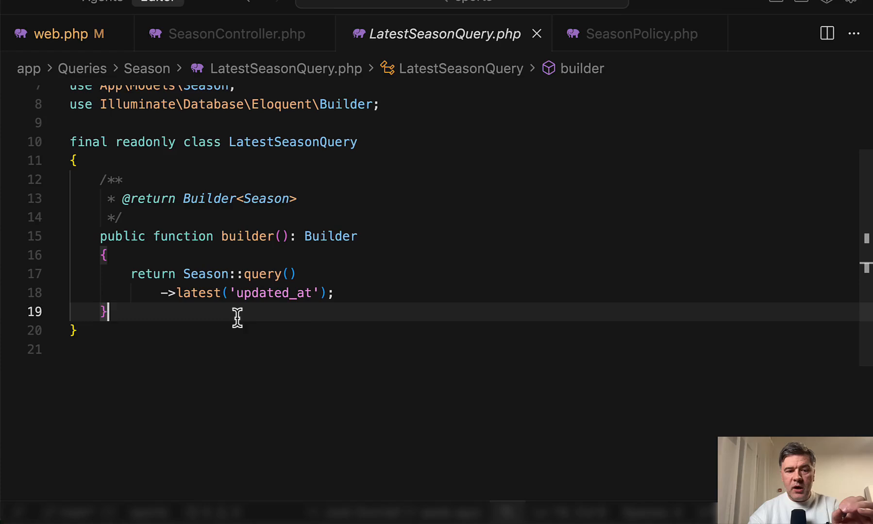
mouse_move(297, 345)
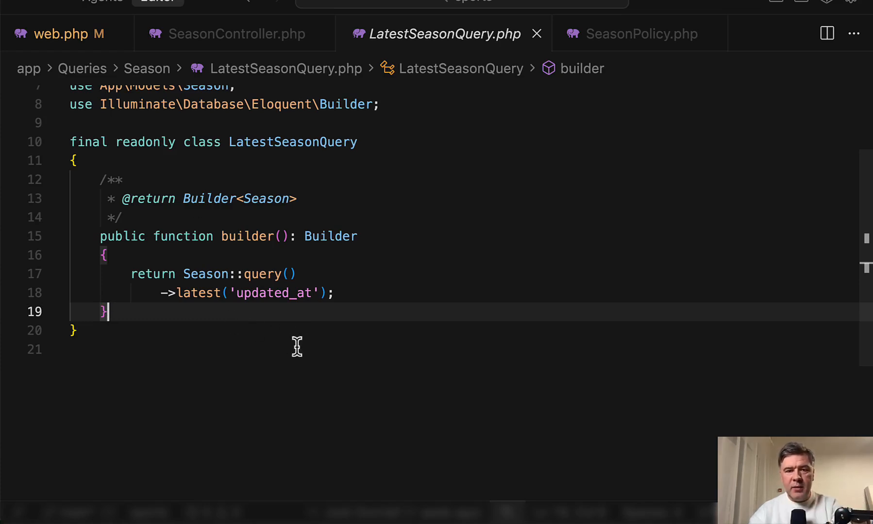
mouse_move(189, 142)
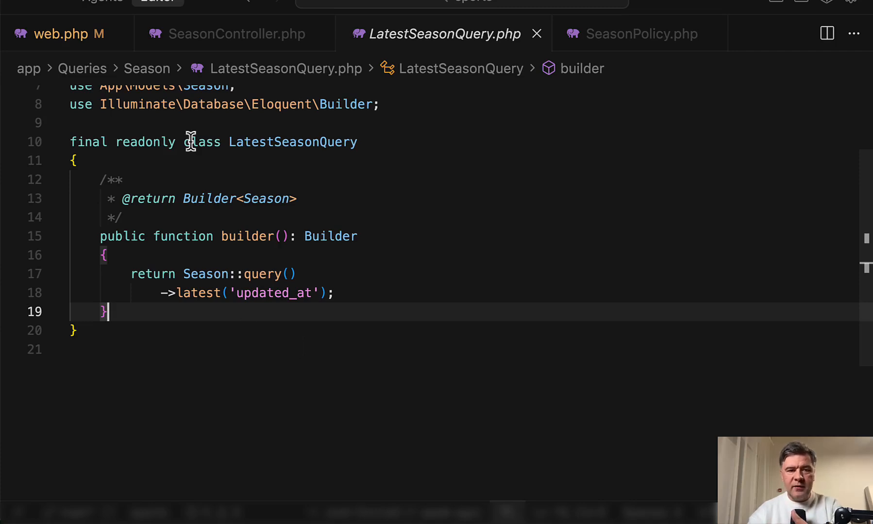
click(234, 33)
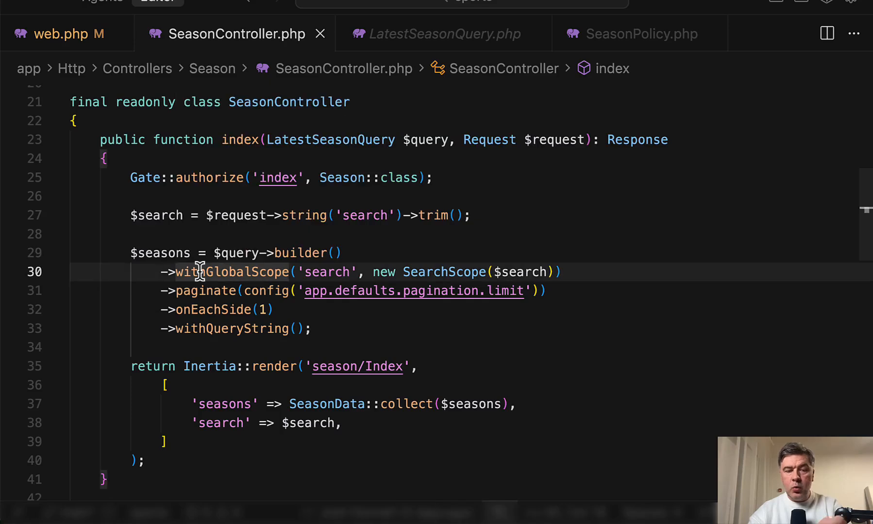
mouse_move(552, 355)
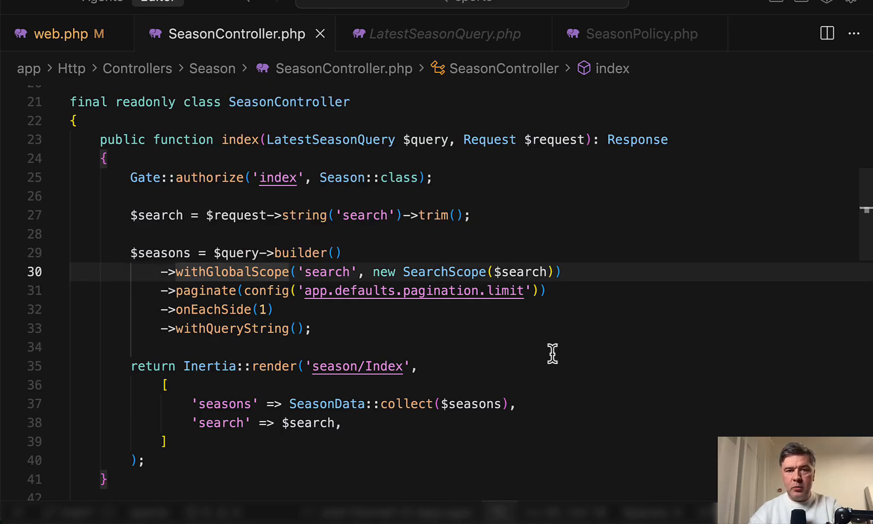
mouse_move(583, 280)
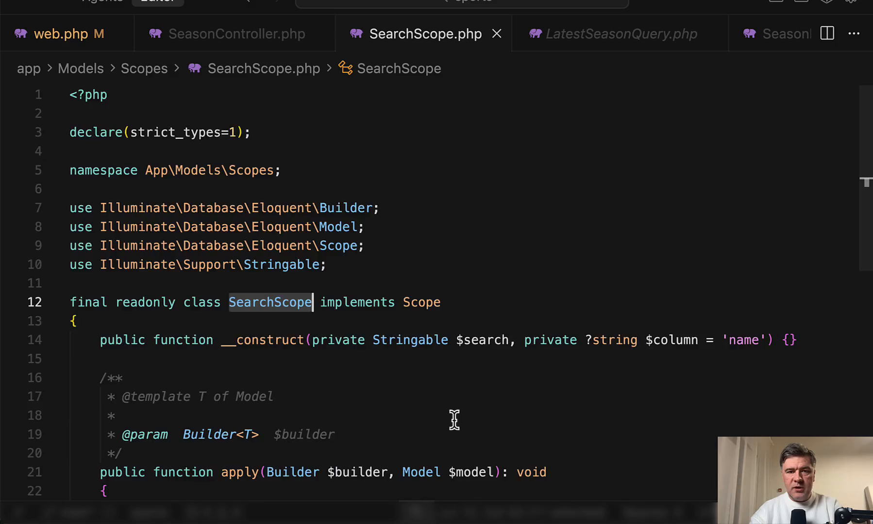
- Read SearchScope's apply() filtering name with 'like', then go back to SeasonController.php
scroll(down, 3)
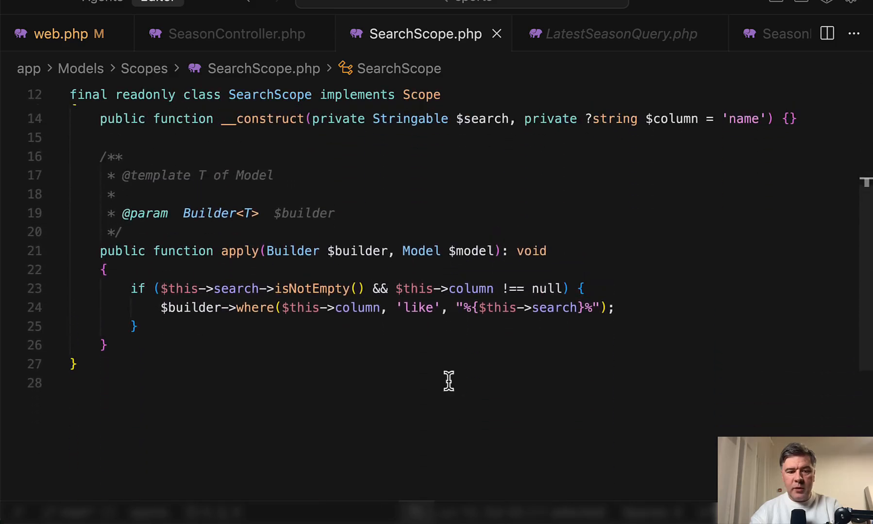
scroll(up, 3)
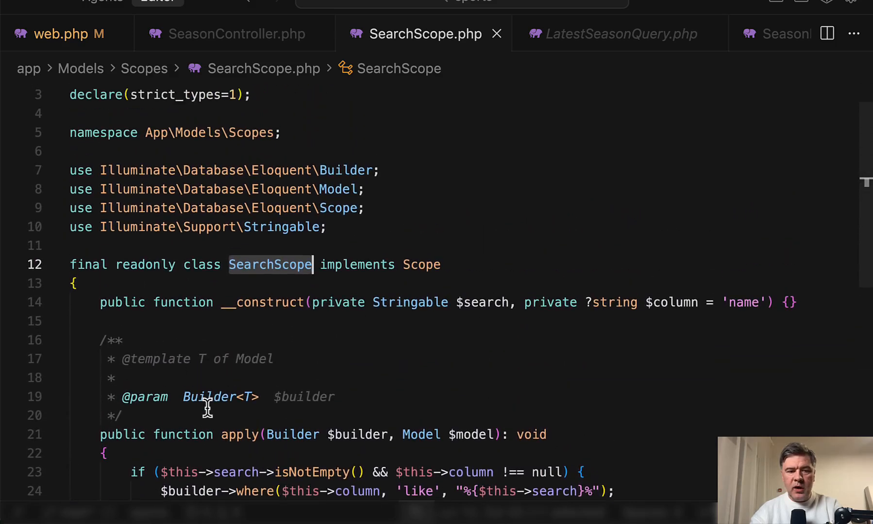
click(234, 33)
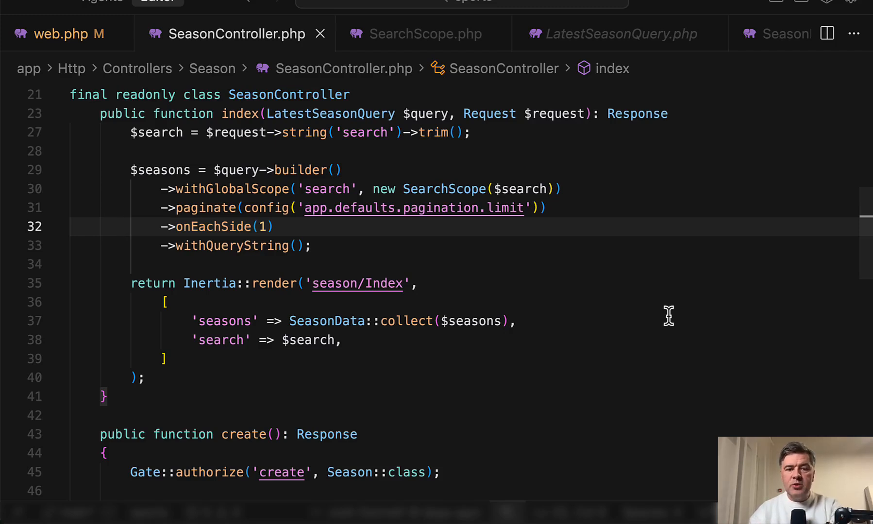
mouse_move(440, 86)
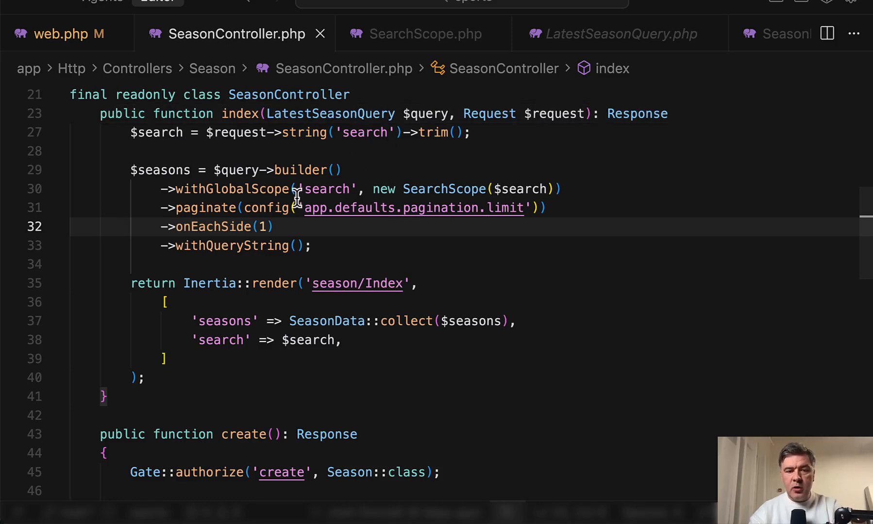
mouse_move(448, 125)
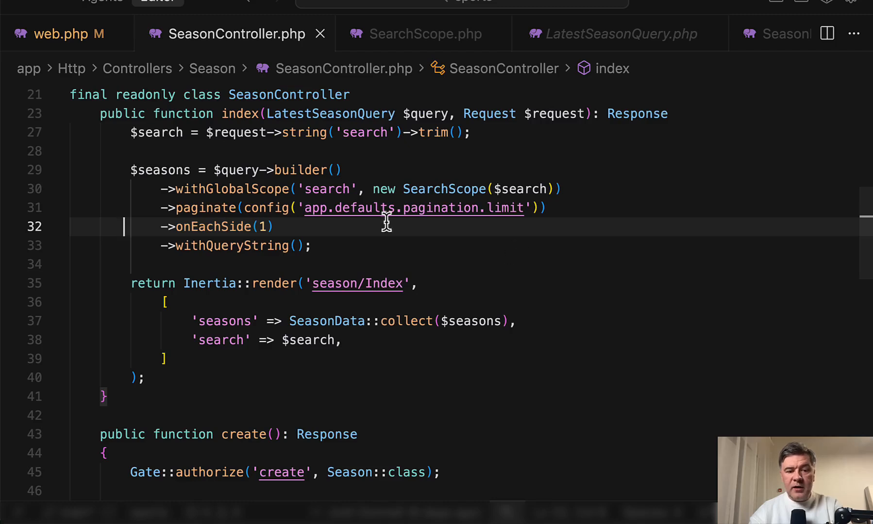
mouse_move(353, 321)
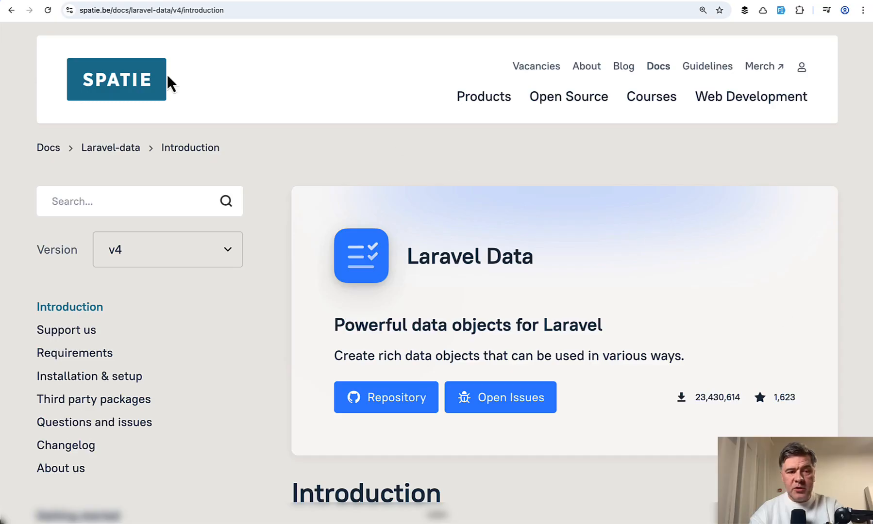
- Scroll through the Spatie laravel-data v4 Collections docs and their collect examples
scroll(down, 3)
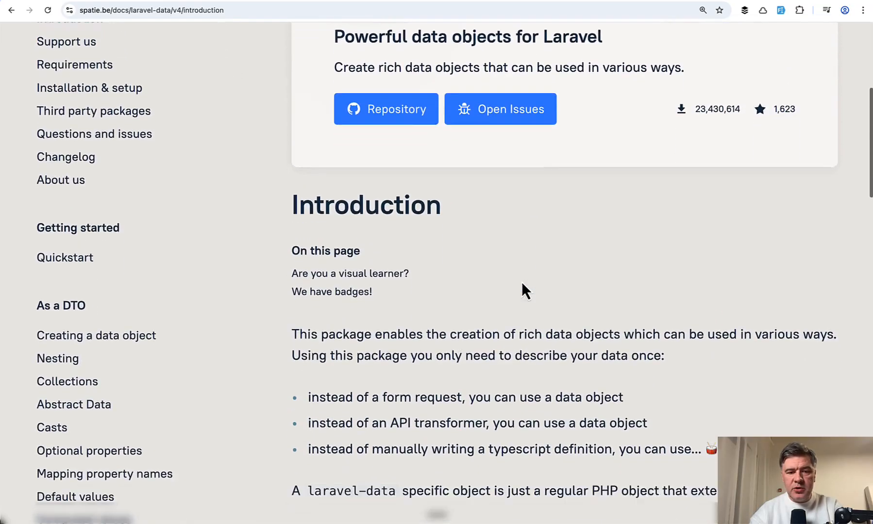
scroll(down, 3)
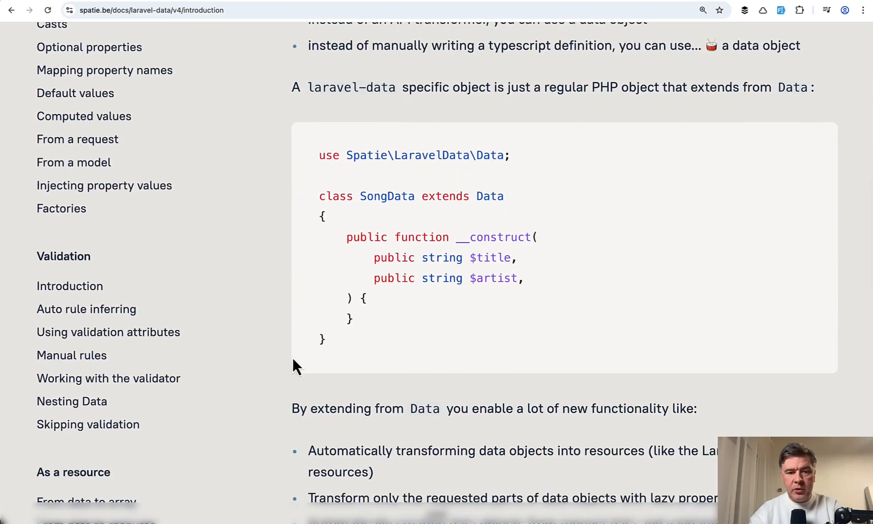
mouse_move(247, 340)
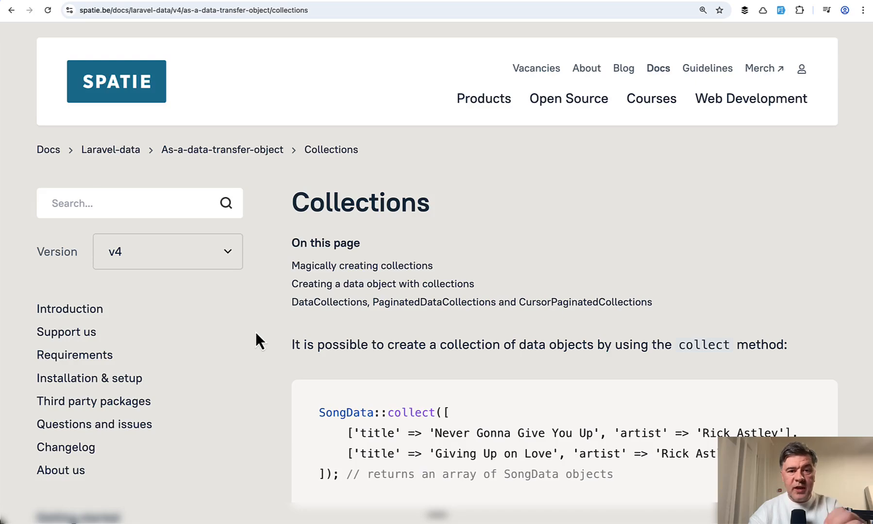
scroll(down, 3)
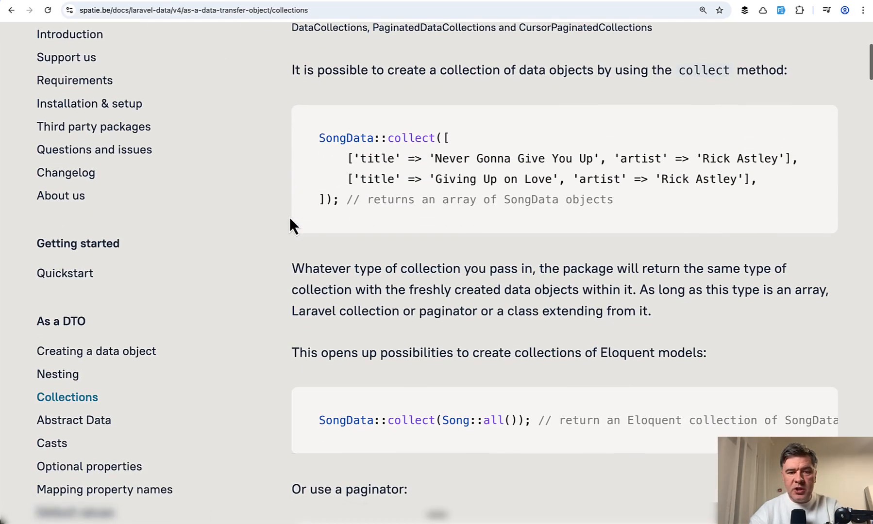
scroll(down, 3)
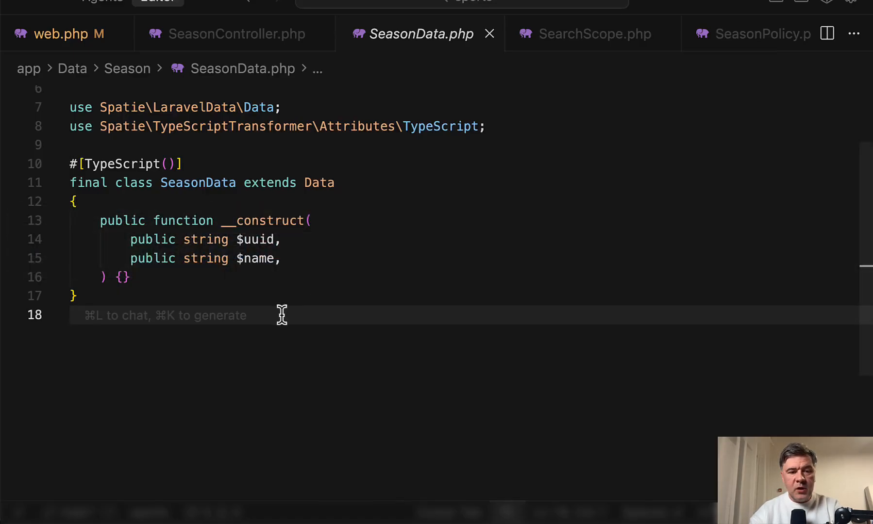
- Return to SeasonController's index, which passes seasons through SeasonData::collect
click(235, 33)
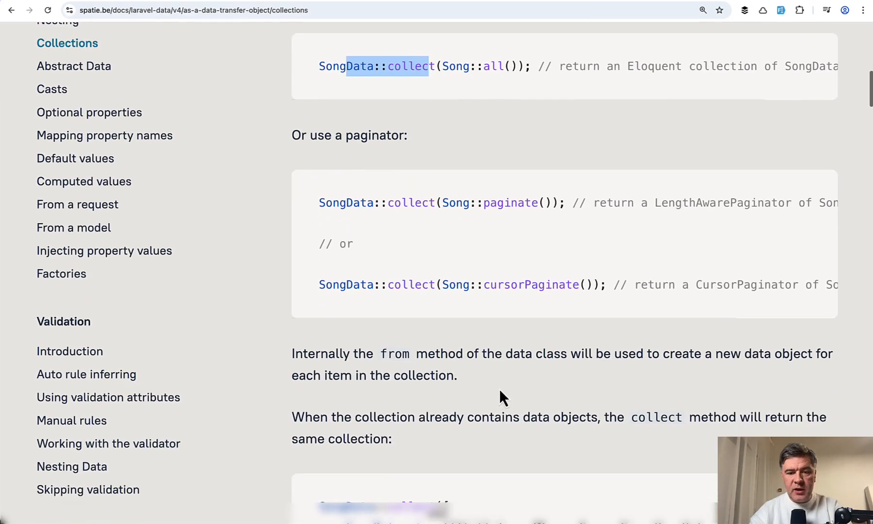
scroll(up, 3)
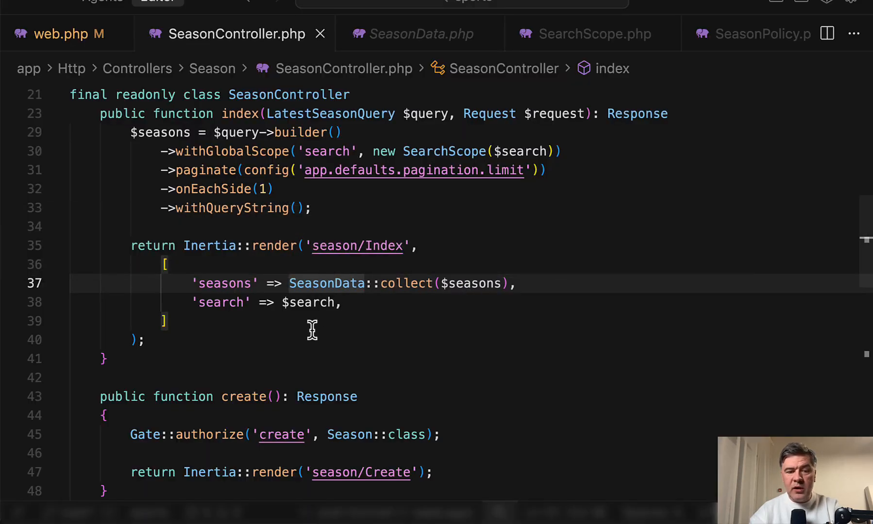
click(421, 33)
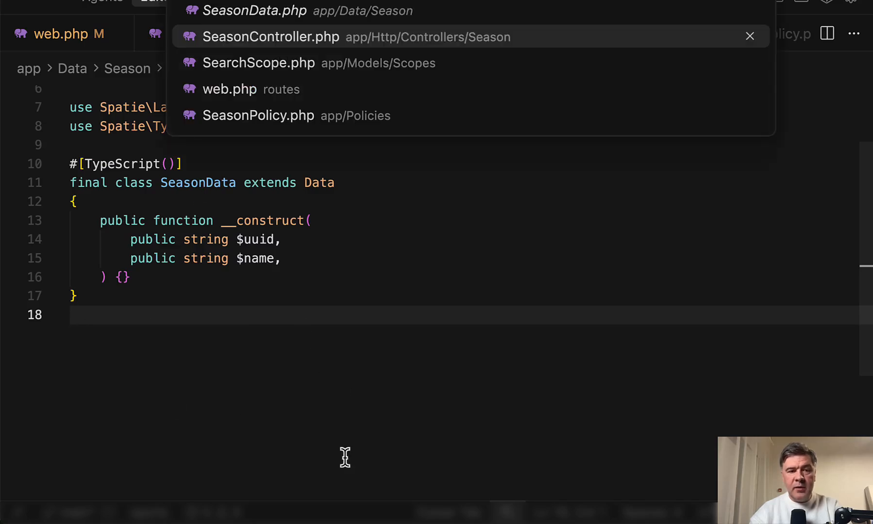
click(271, 37)
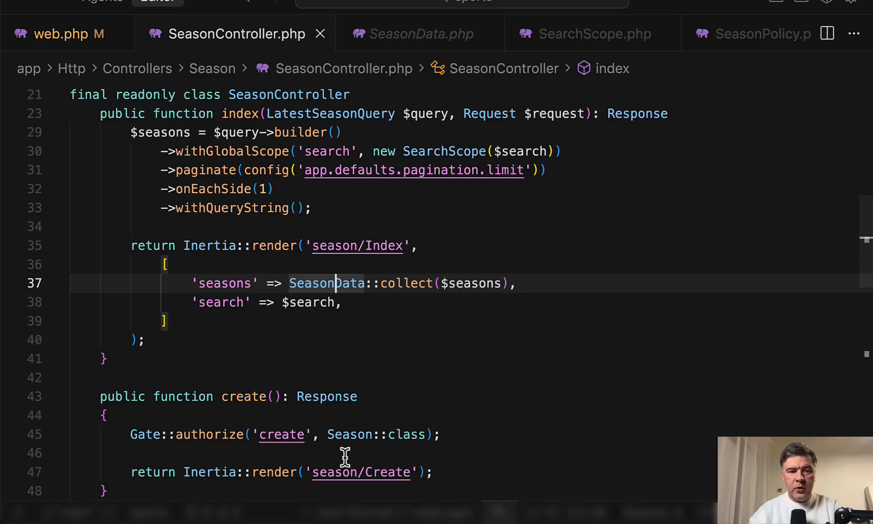
mouse_move(537, 350)
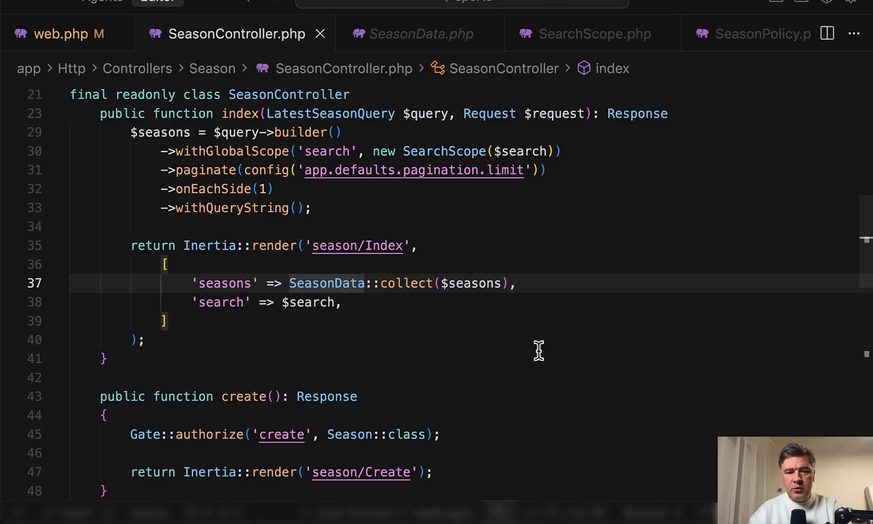
mouse_move(490, 367)
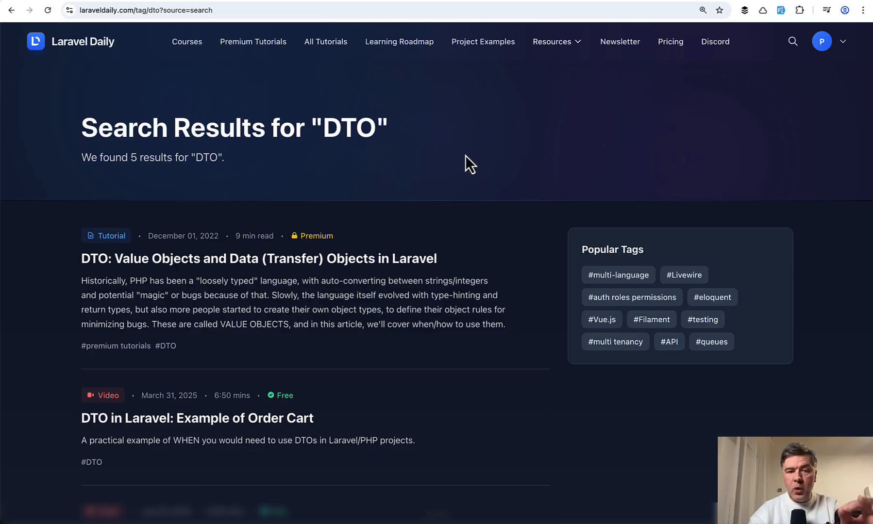
- Scroll down the laraveldaily.com DTO search results list of tutorials and videos
scroll(down, 3)
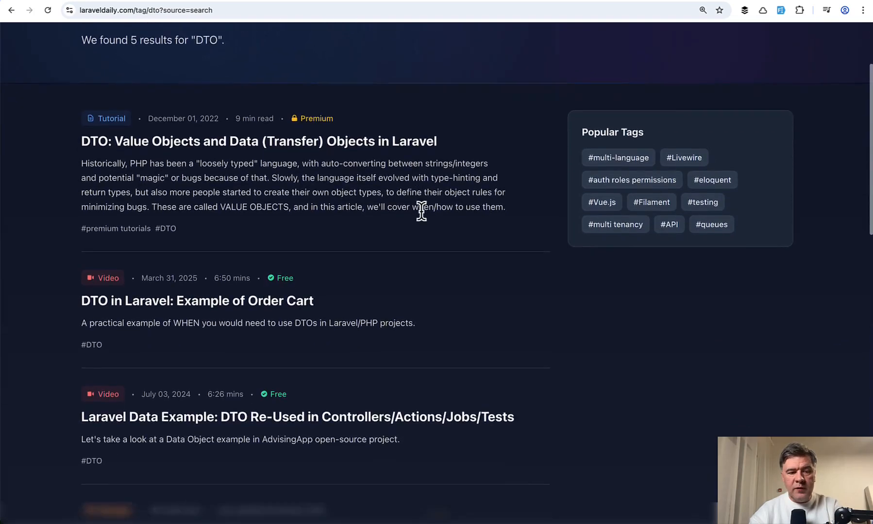
scroll(down, 3)
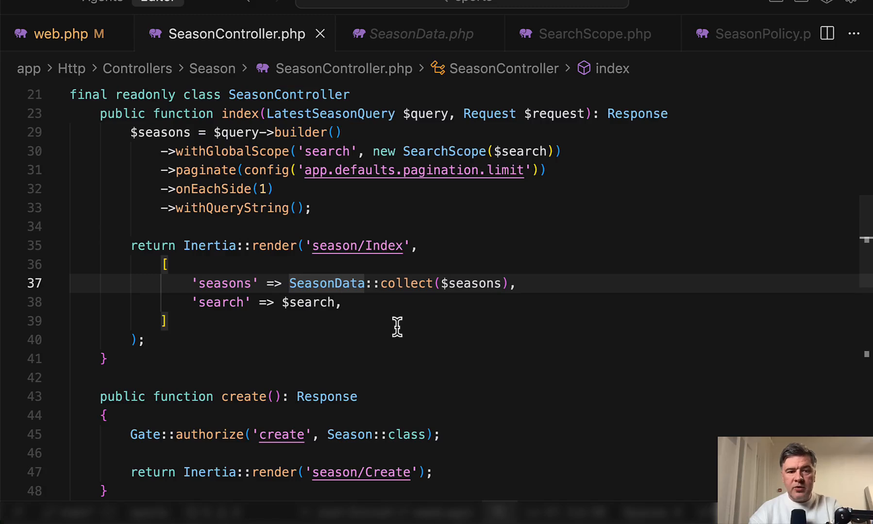
- Scroll SeasonController.php to the store method that authorizes and calls the CreateSeason action
scroll(down, 3)
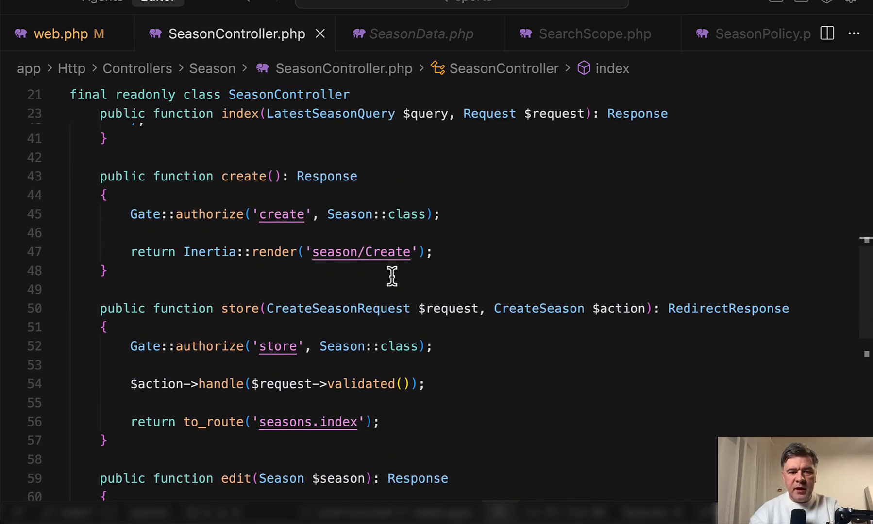
scroll(up, 3)
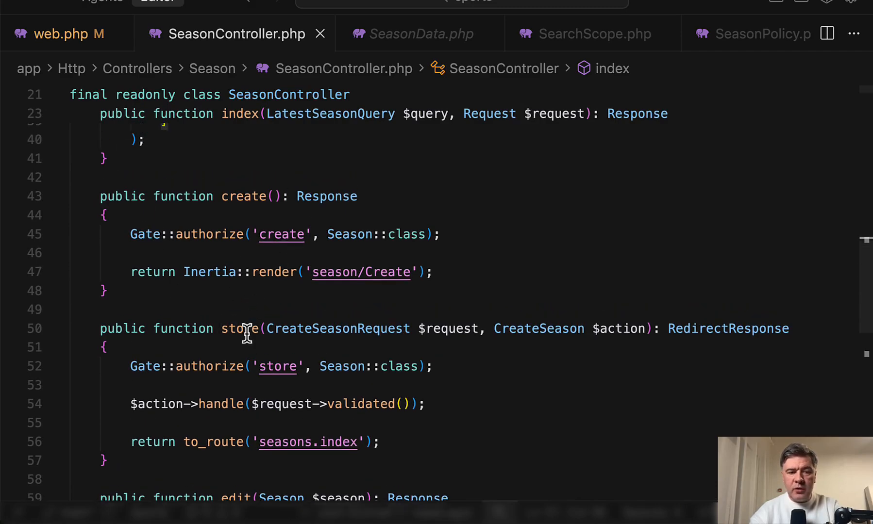
scroll(up, 3)
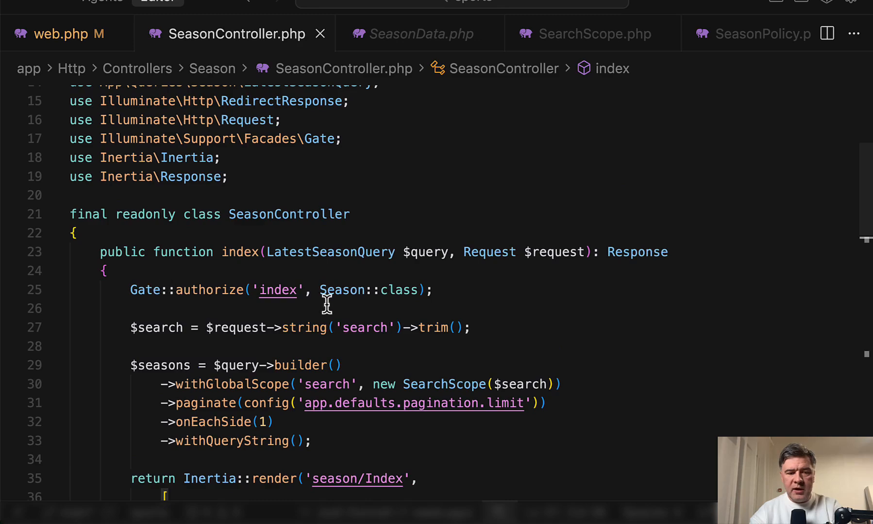
scroll(down, 3)
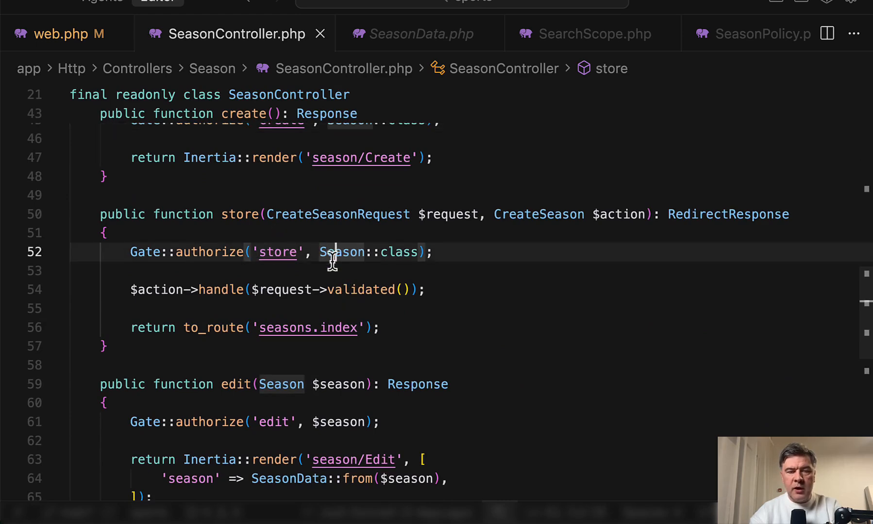
mouse_move(546, 437)
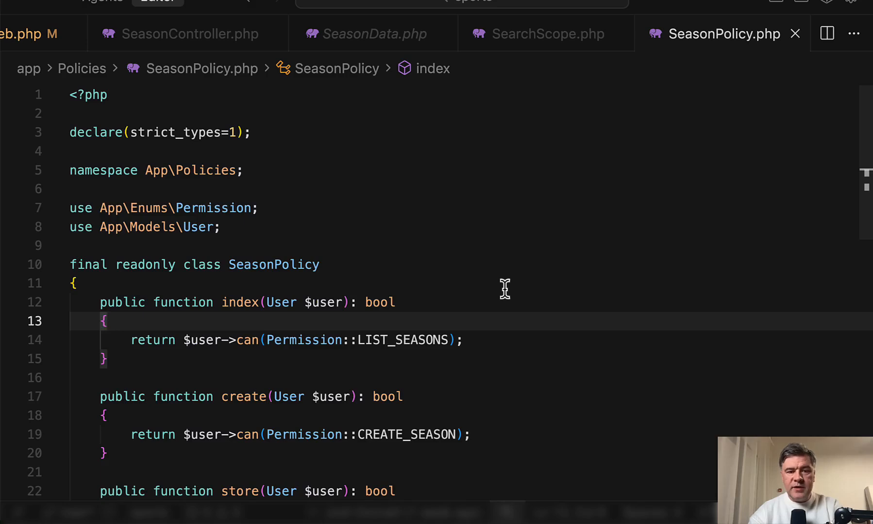
- Review SeasonPolicy's checks against Permission cases like LIST_SEASONS and CREATE_SEASON, and the Permission enum
scroll(down, 3)
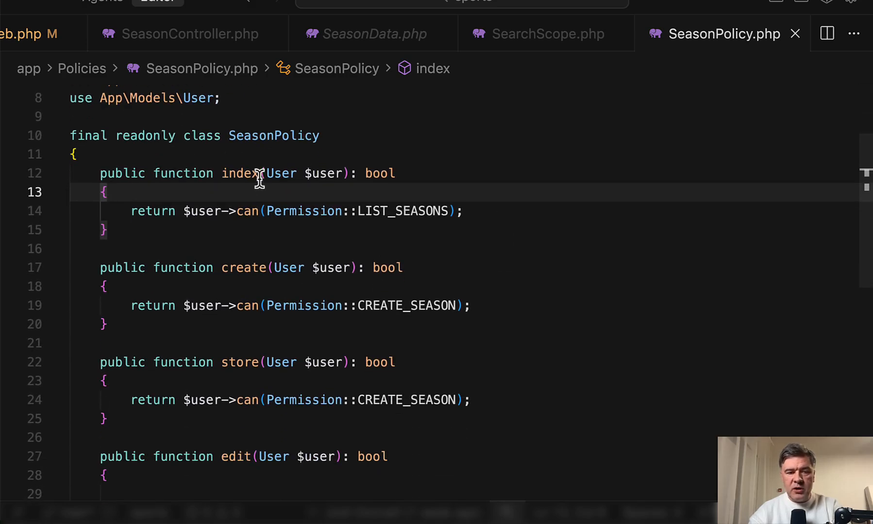
mouse_move(274, 388)
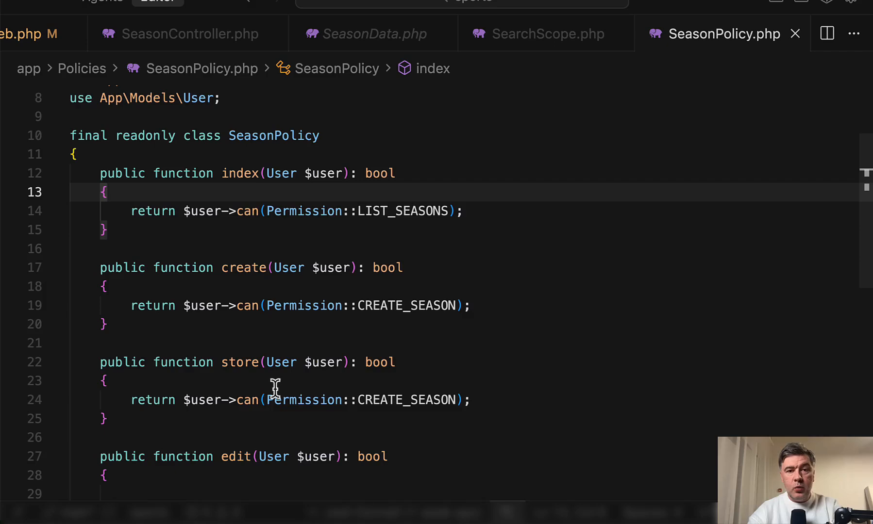
mouse_move(240, 261)
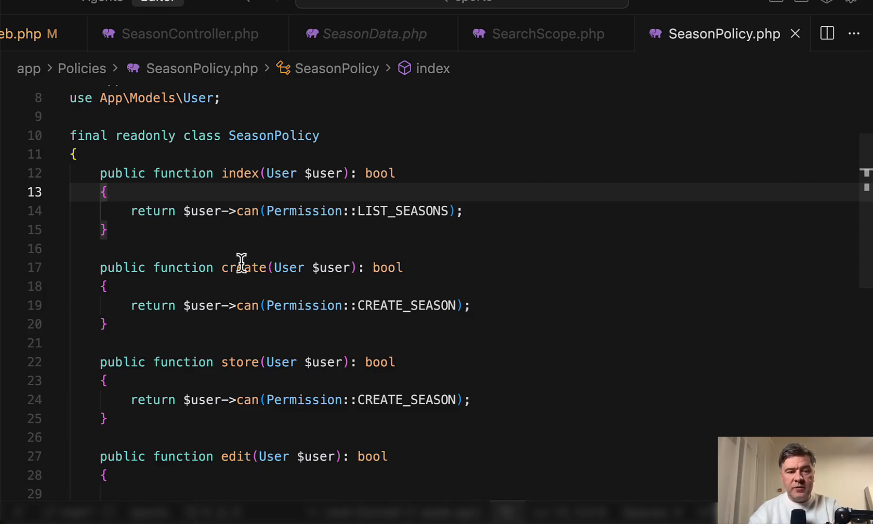
scroll(up, 3)
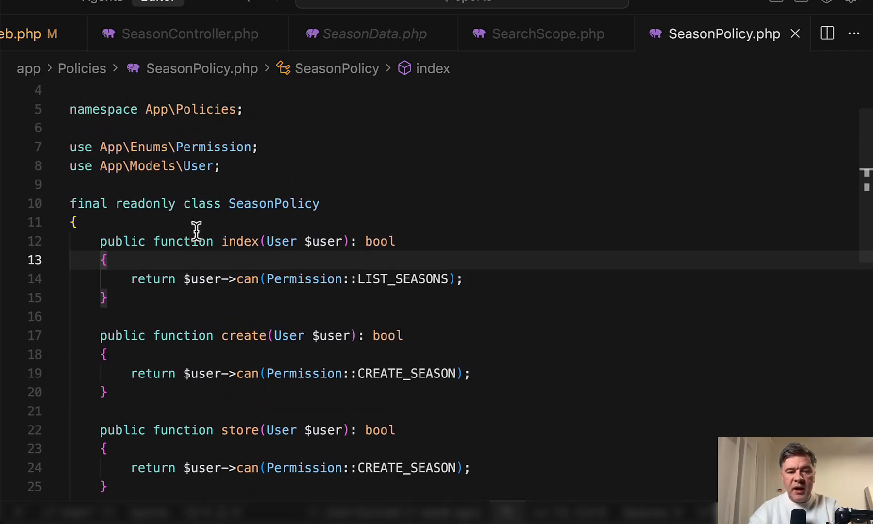
scroll(up, 3)
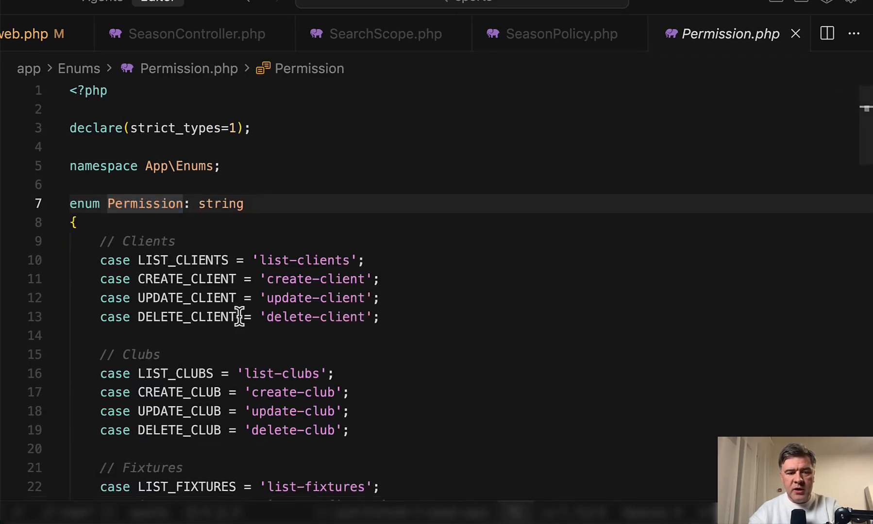
scroll(down, 3)
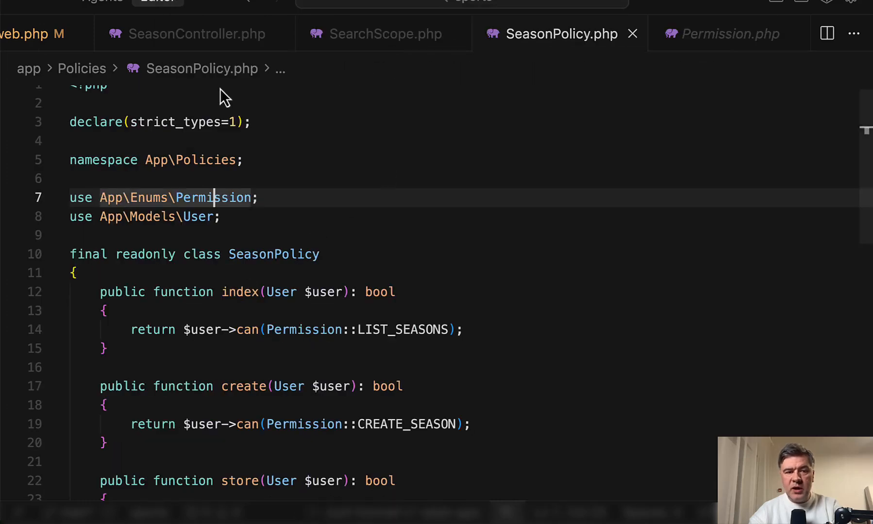
- Go back to SeasonController's store method that authorizes via Gate and runs CreateSeason
click(194, 33)
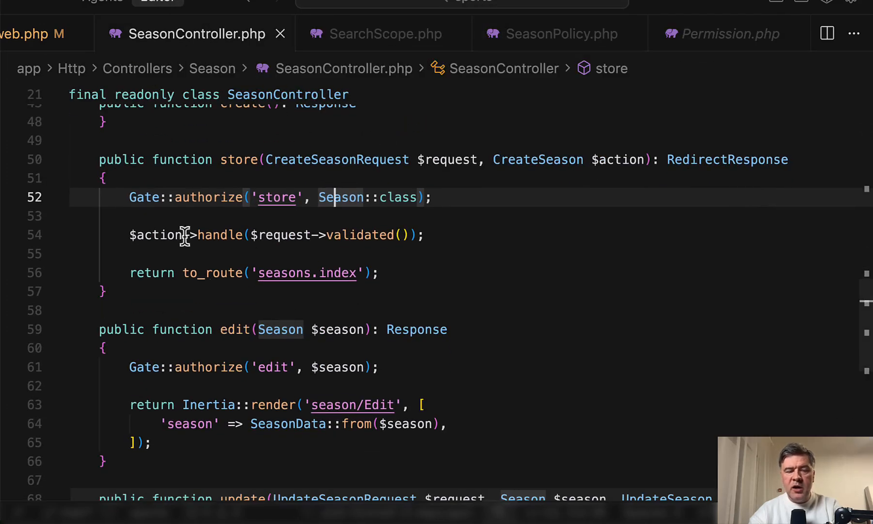
mouse_move(457, 325)
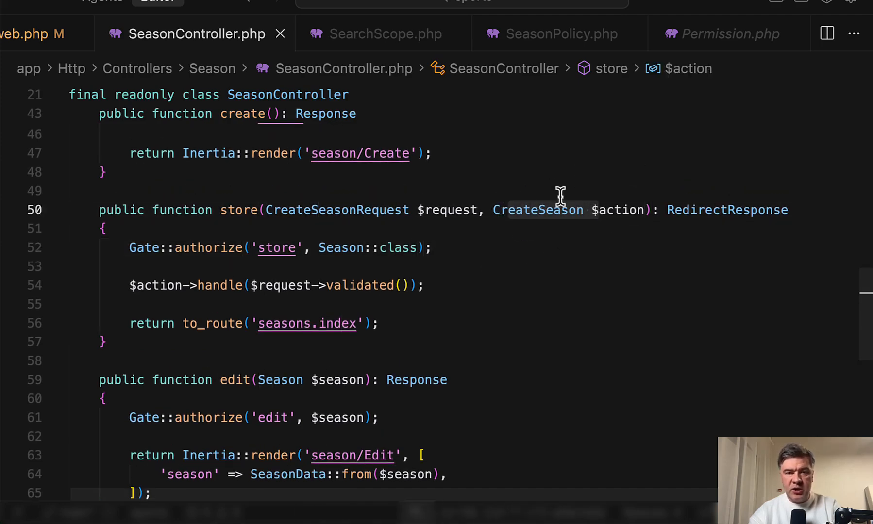
scroll(down, 3)
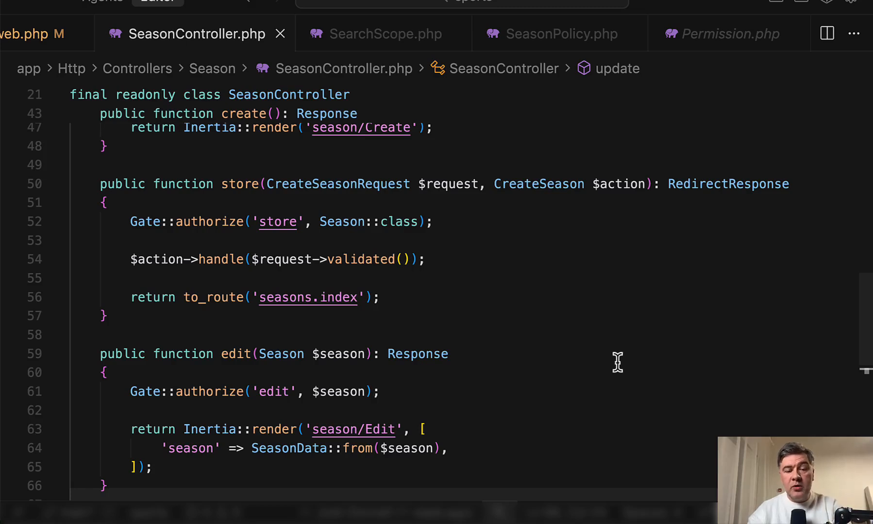
mouse_move(488, 243)
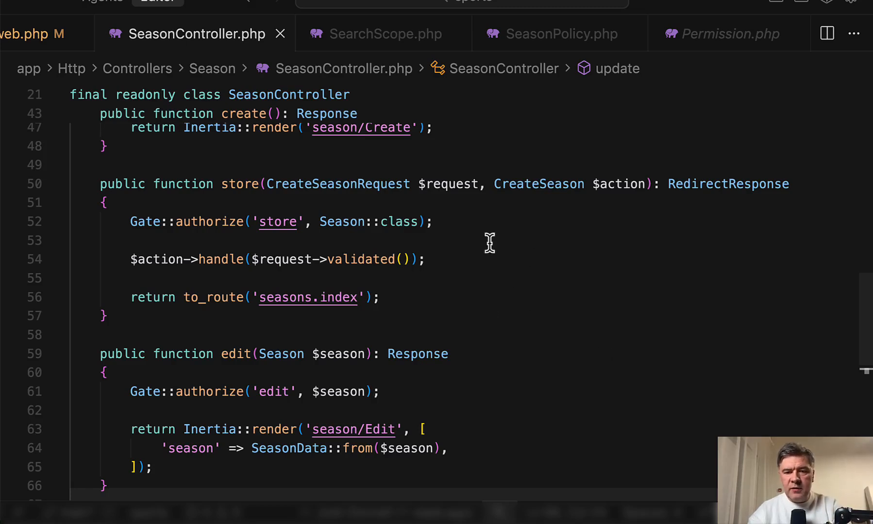
mouse_move(538, 184)
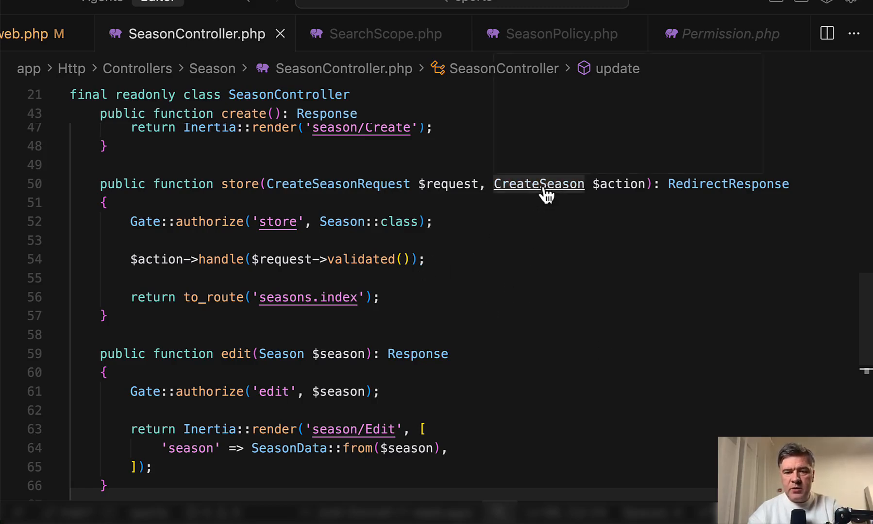
- Walk through CreateSeason.php's handle method creating a Season, leaving the class name unchanged
click(538, 184)
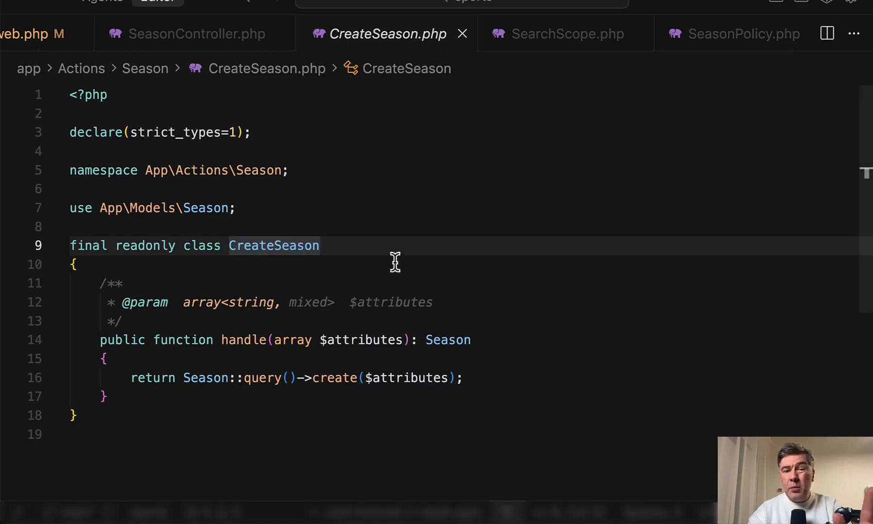
text(Action)
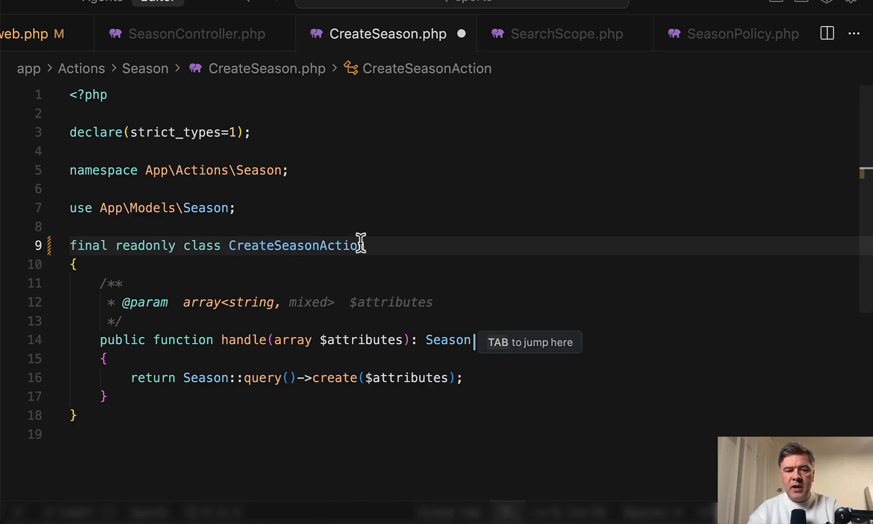
key(BackSpace)
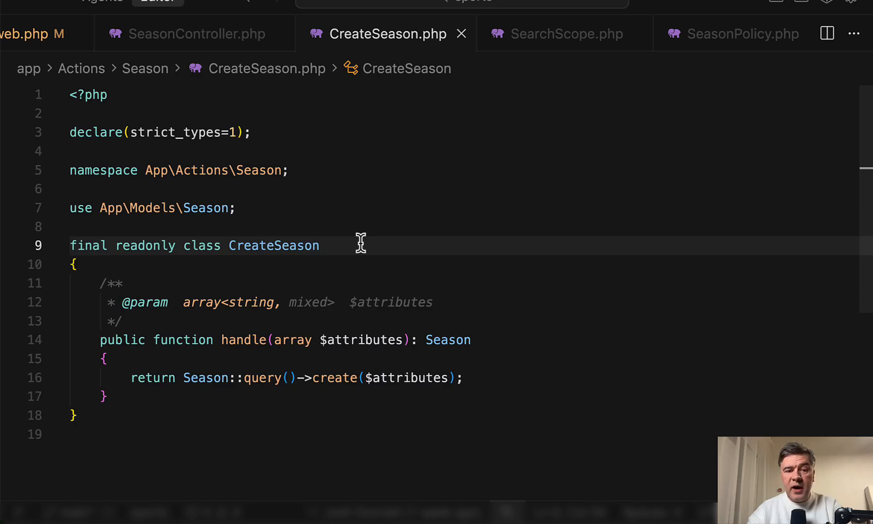
mouse_move(364, 225)
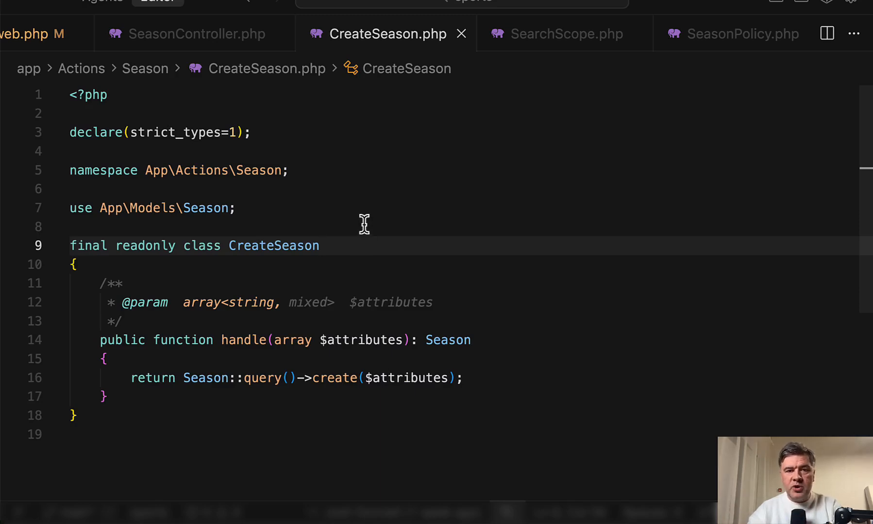
scroll(down, 3)
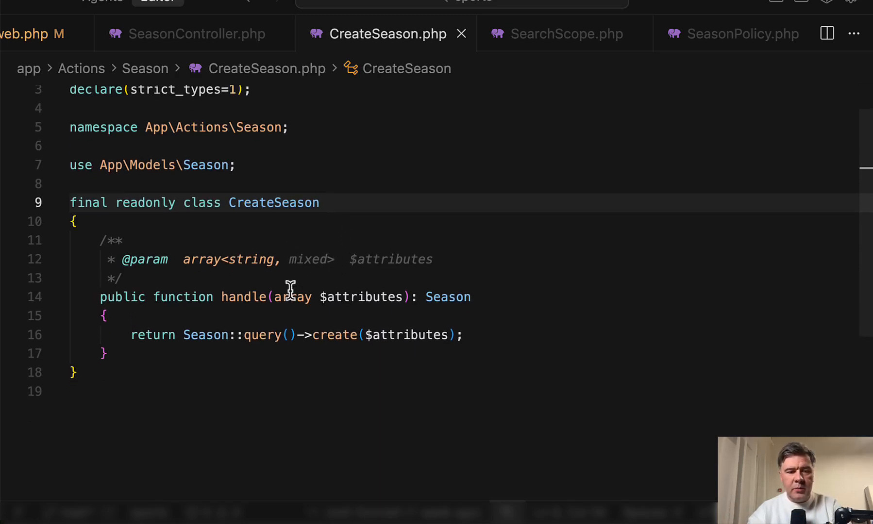
click(319, 203)
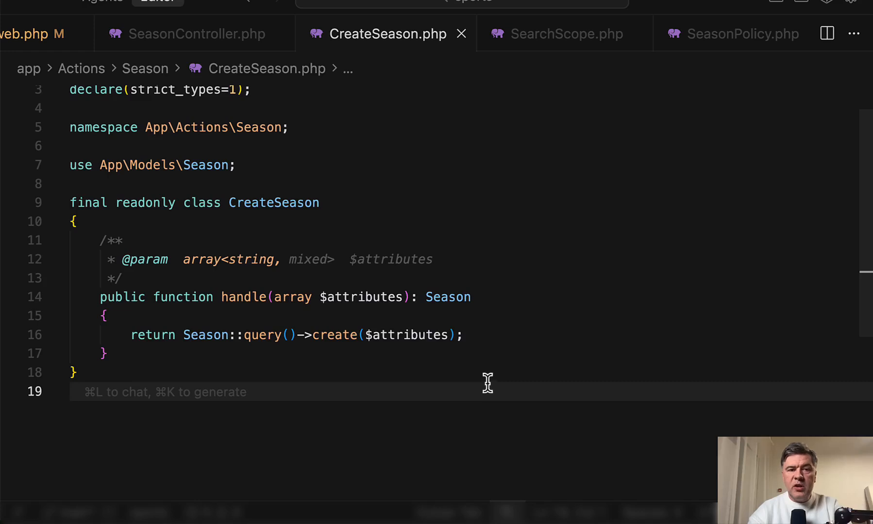
mouse_move(245, 101)
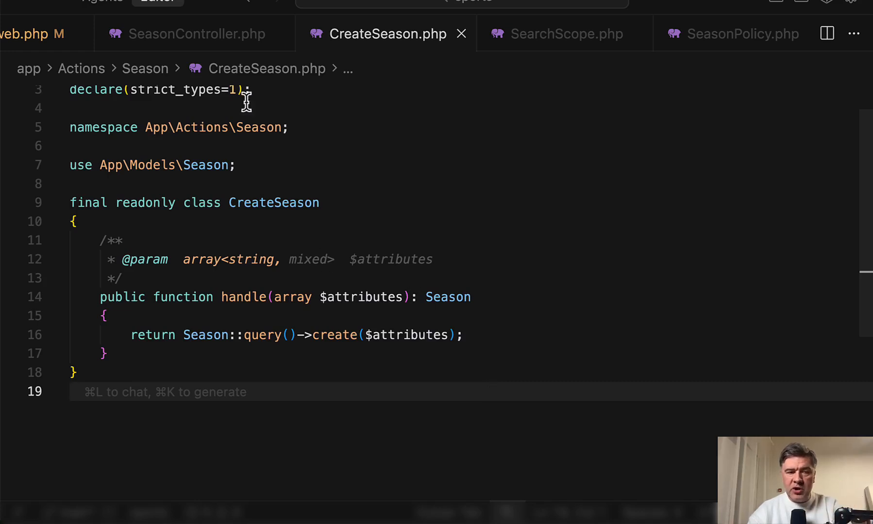
mouse_move(321, 214)
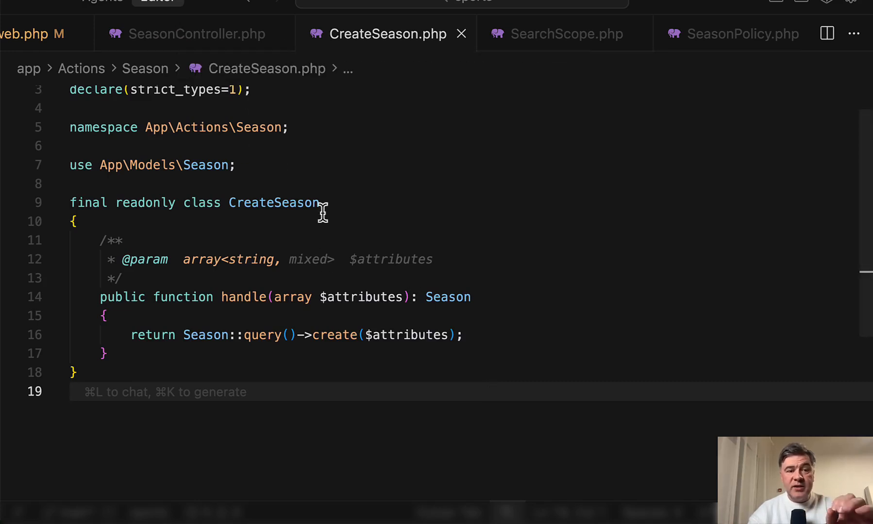
- Review SeasonController's store, edit and update methods and scroll up to its use statements
click(195, 33)
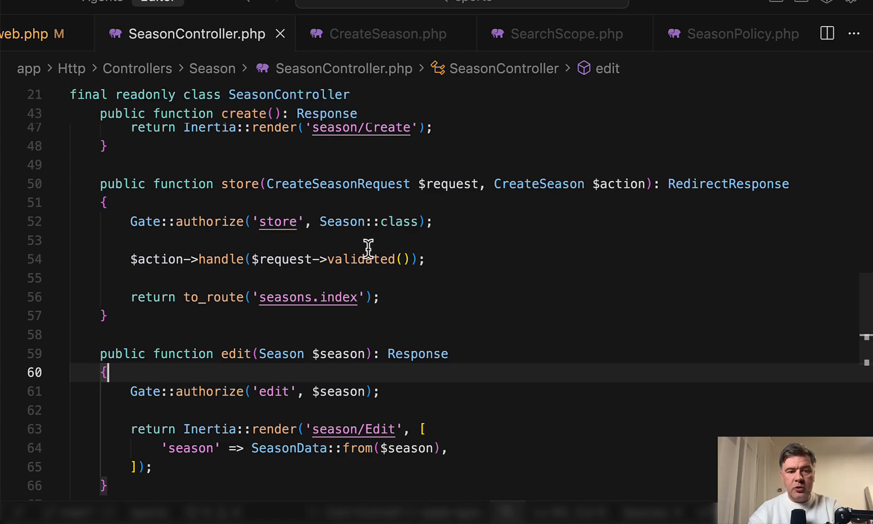
click(226, 260)
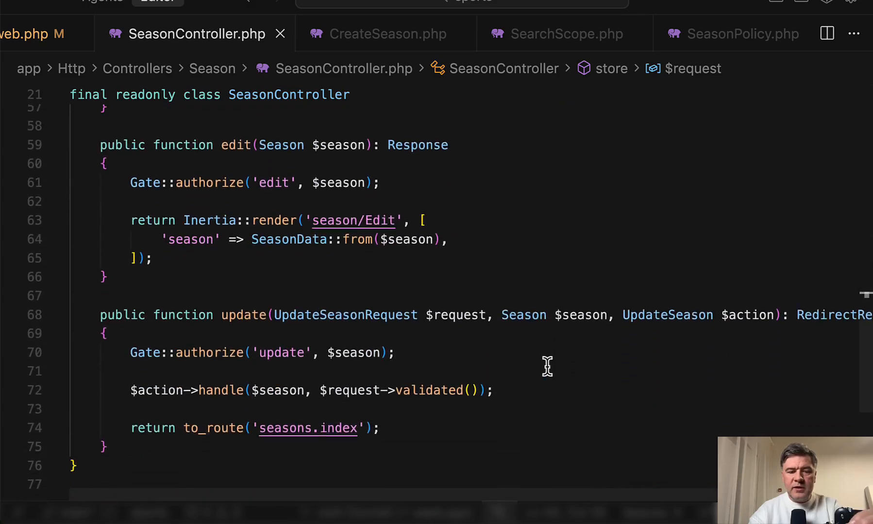
scroll(up, 3)
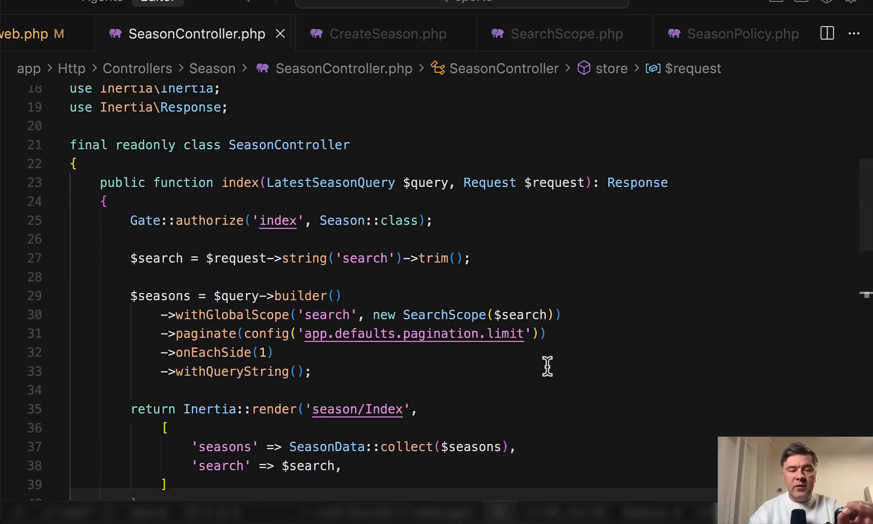
scroll(up, 3)
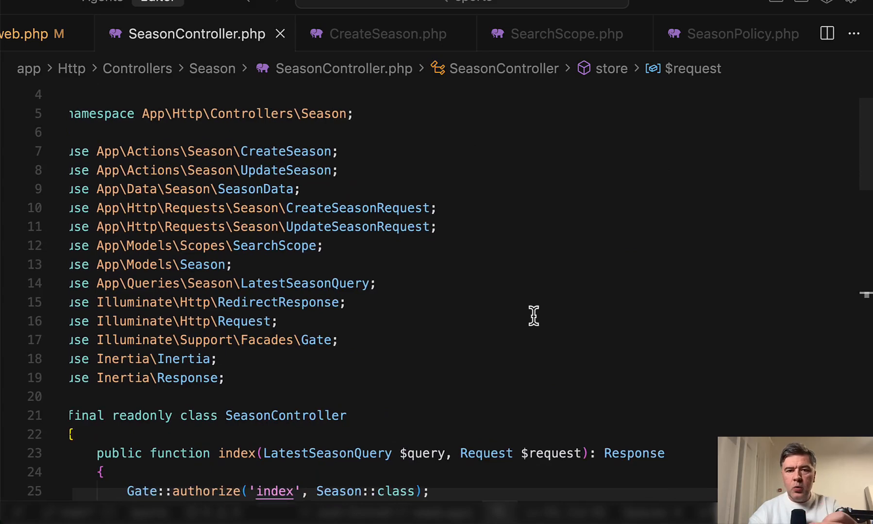
scroll(down, 3)
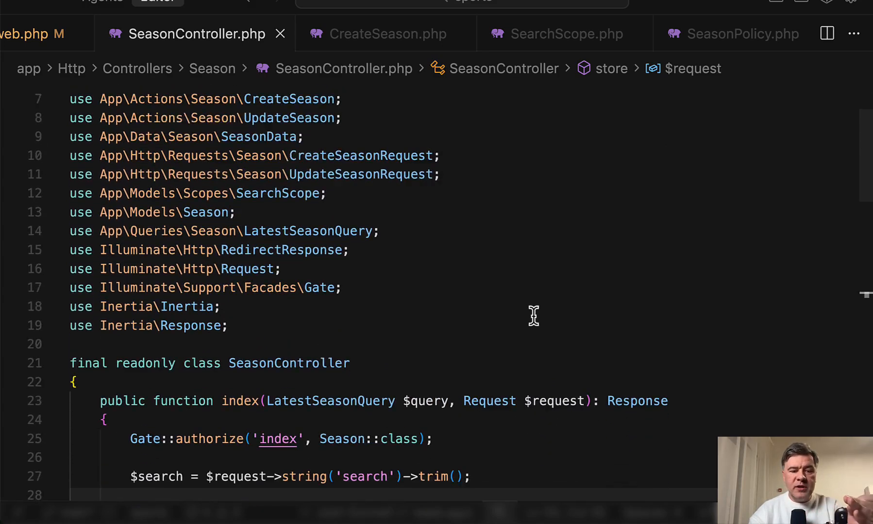
scroll(down, 3)
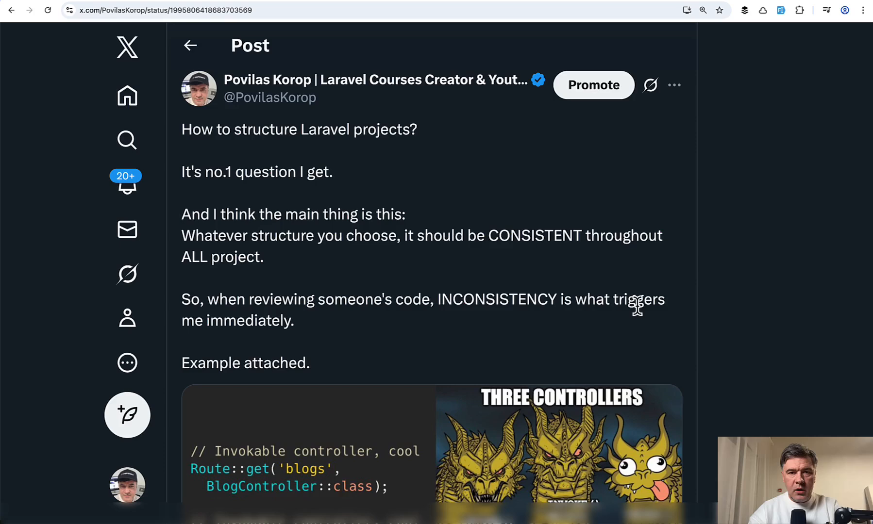
- Scroll the X post down to the three-controllers example image and engagement stats
scroll(down, 3)
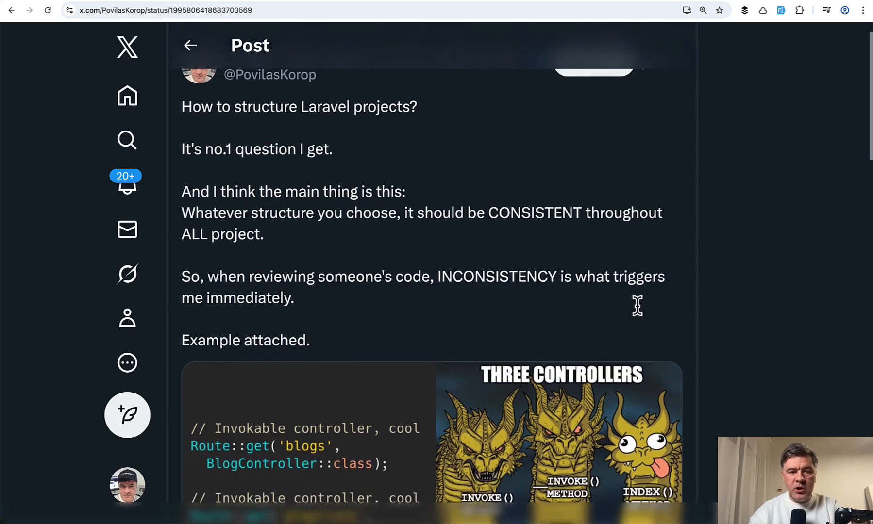
scroll(down, 3)
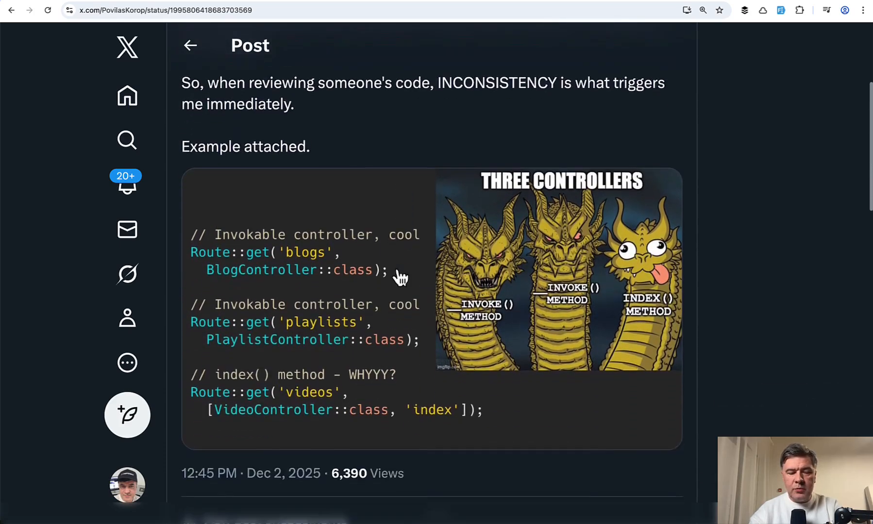
scroll(down, 3)
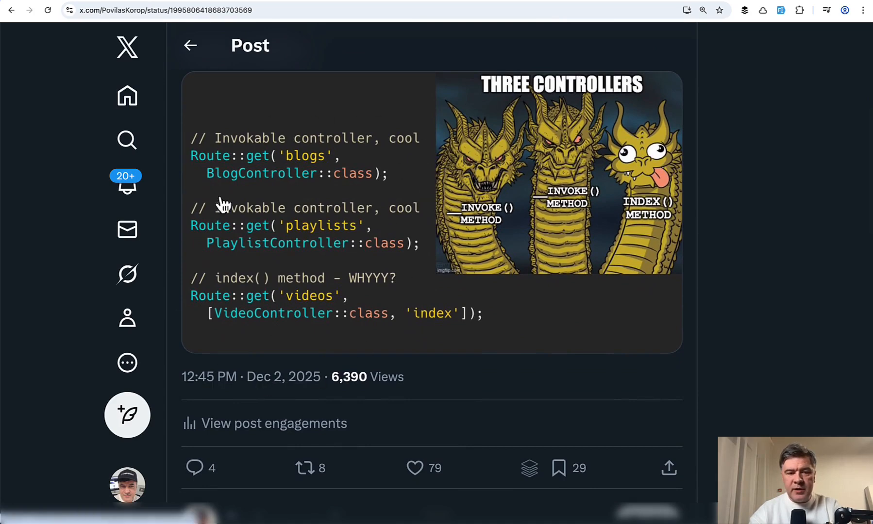
mouse_move(504, 437)
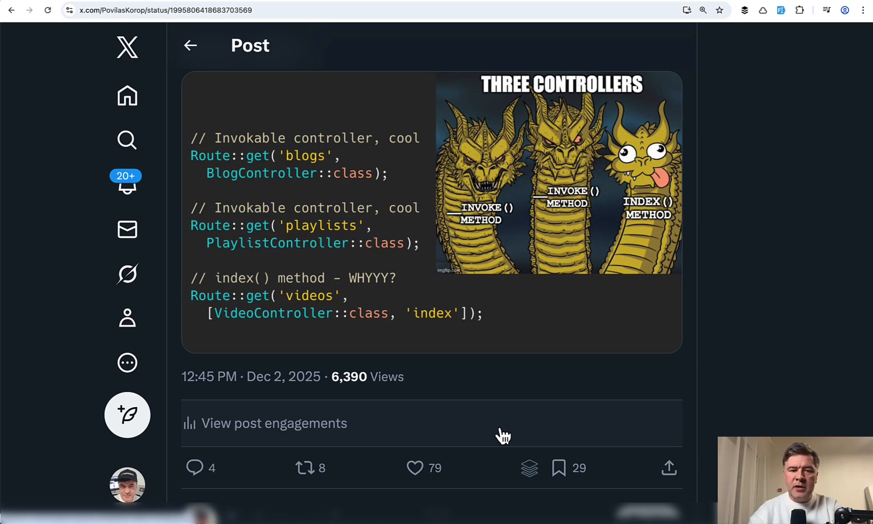
mouse_move(301, 260)
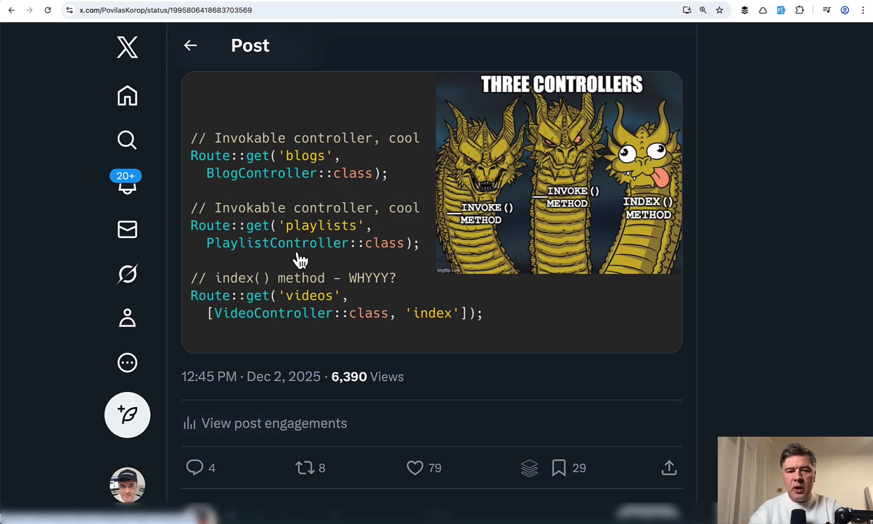
mouse_move(480, 395)
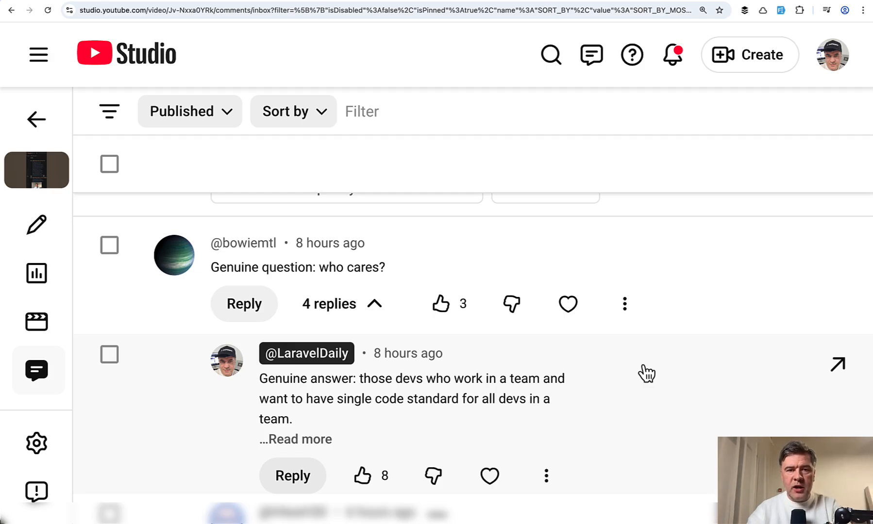
mouse_move(512, 283)
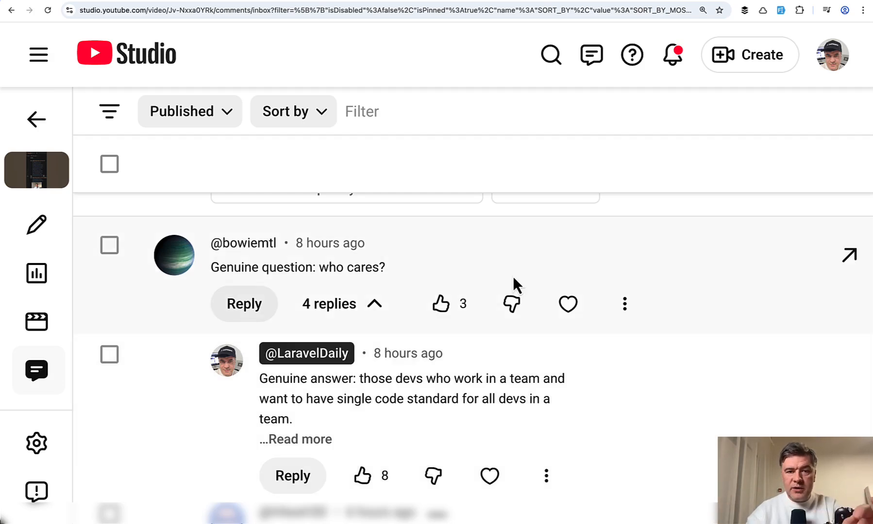
mouse_move(501, 259)
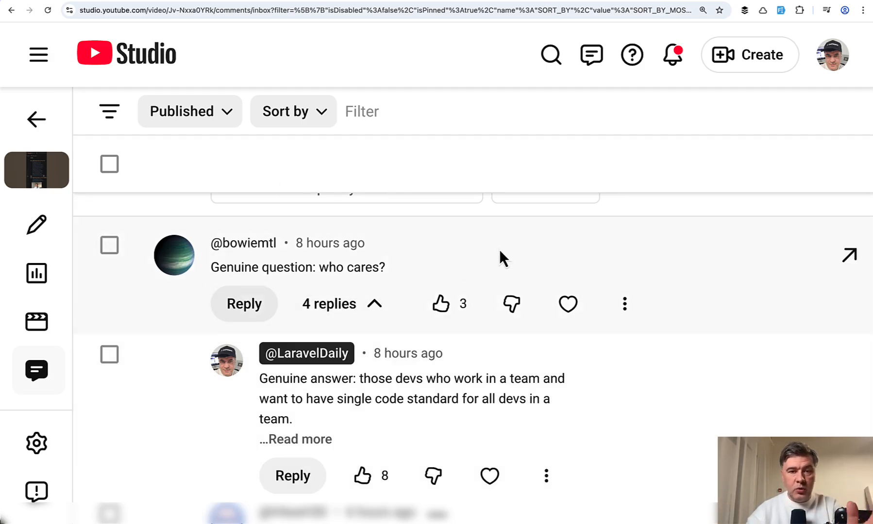
- Expand the reply about team developers wanting a single code standard versus solo devs
click(295, 439)
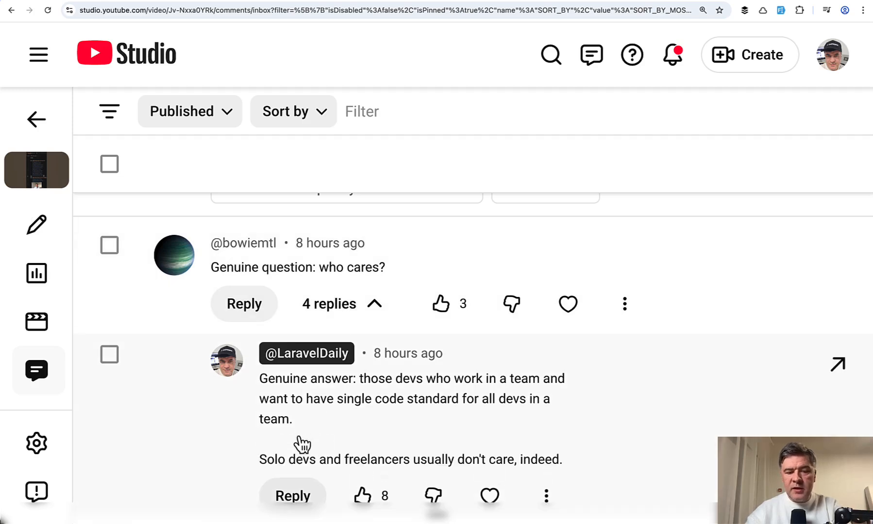
scroll(down, 3)
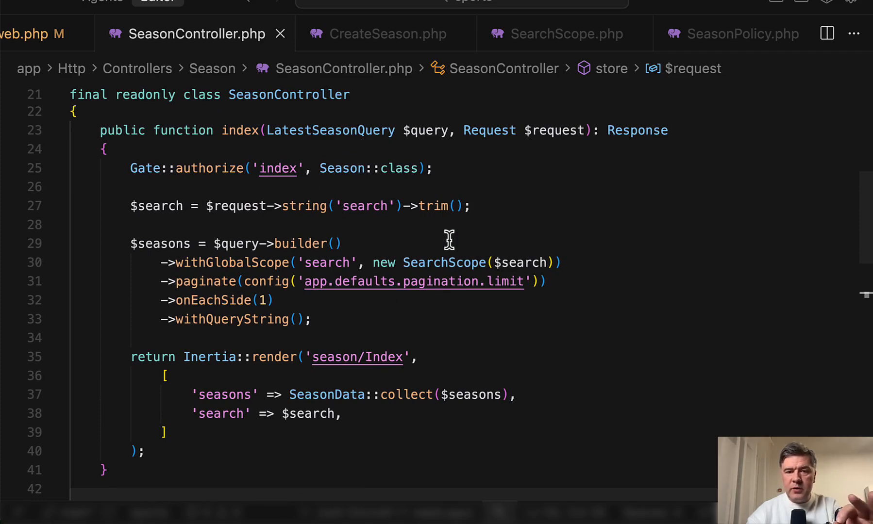
mouse_move(484, 225)
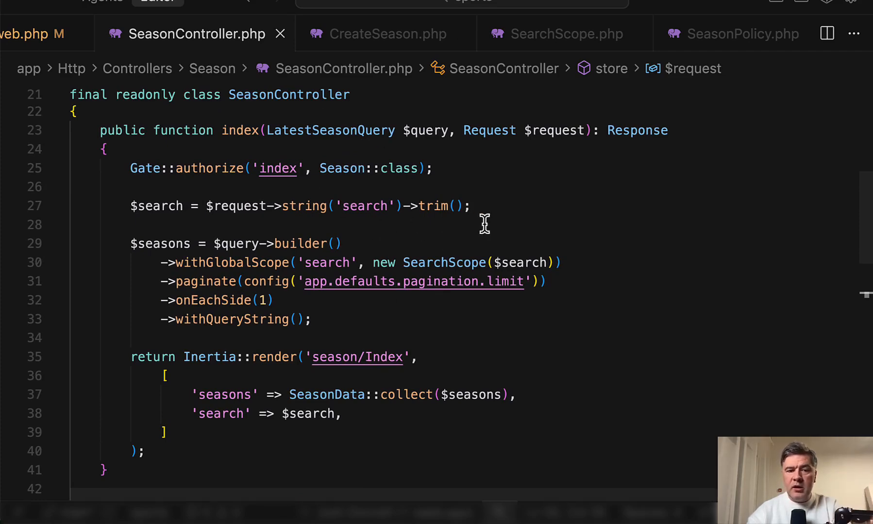
mouse_move(180, 261)
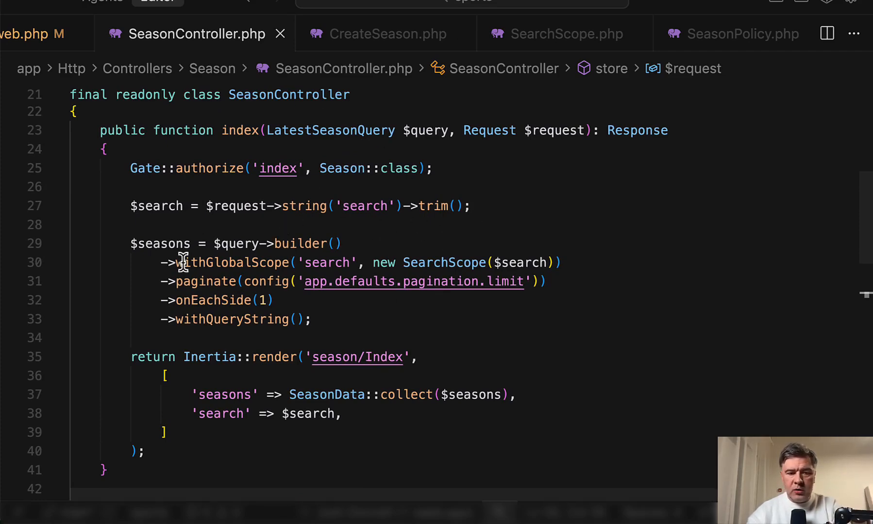
- Return to SeasonController's index method with its authorize, search scope and paginate query
click(58, 33)
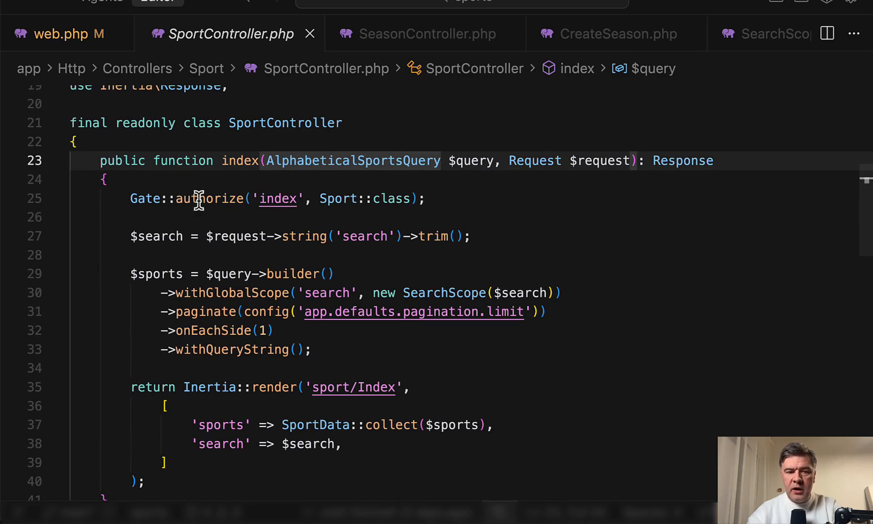
- Scroll through SportController's index and create, then UserController's index, create and store methods
scroll(down, 3)
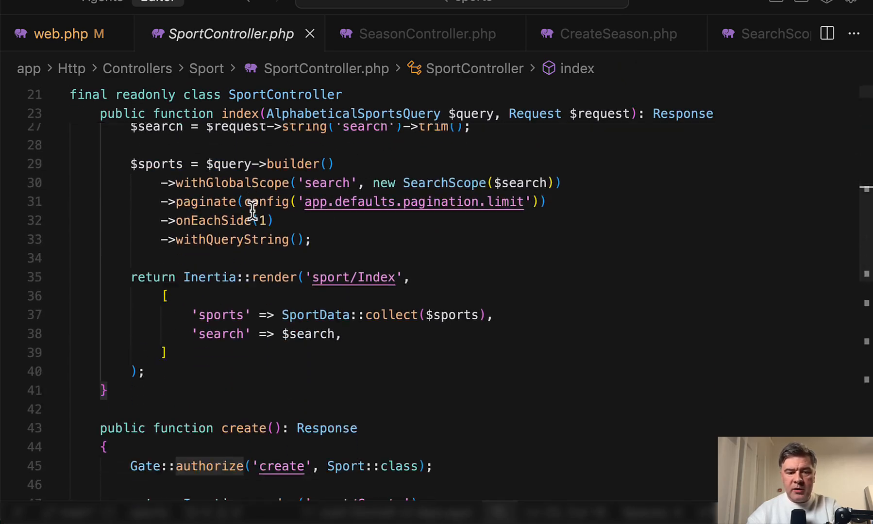
scroll(down, 3)
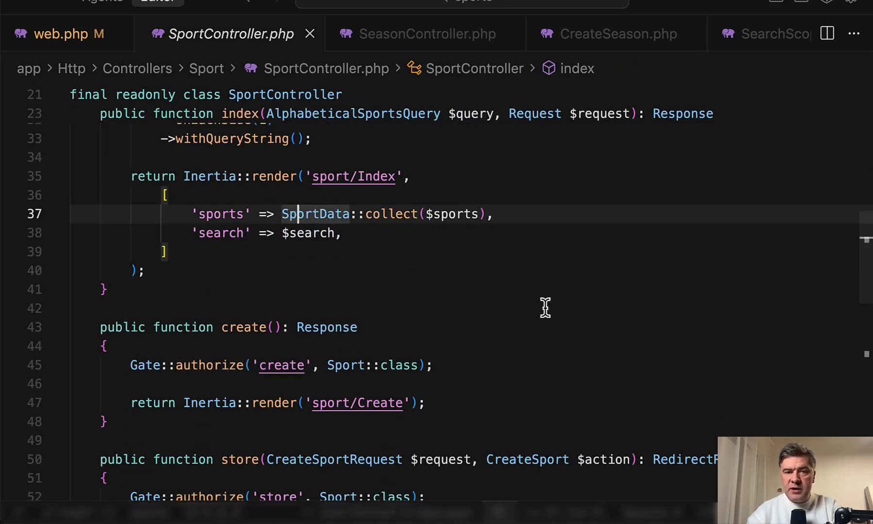
scroll(down, 3)
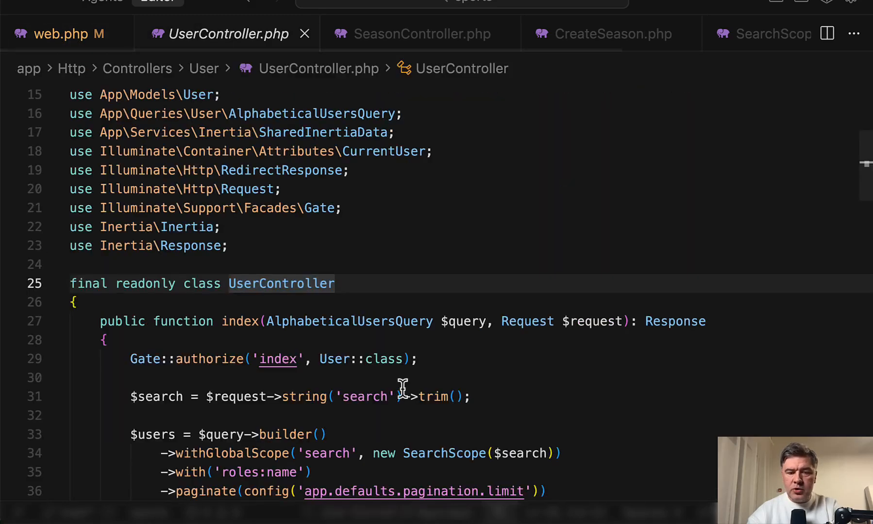
scroll(down, 3)
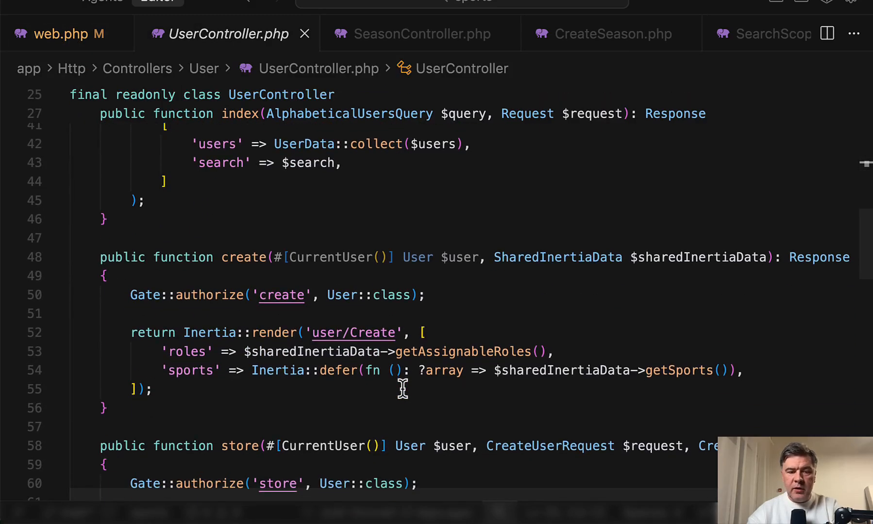
scroll(down, 3)
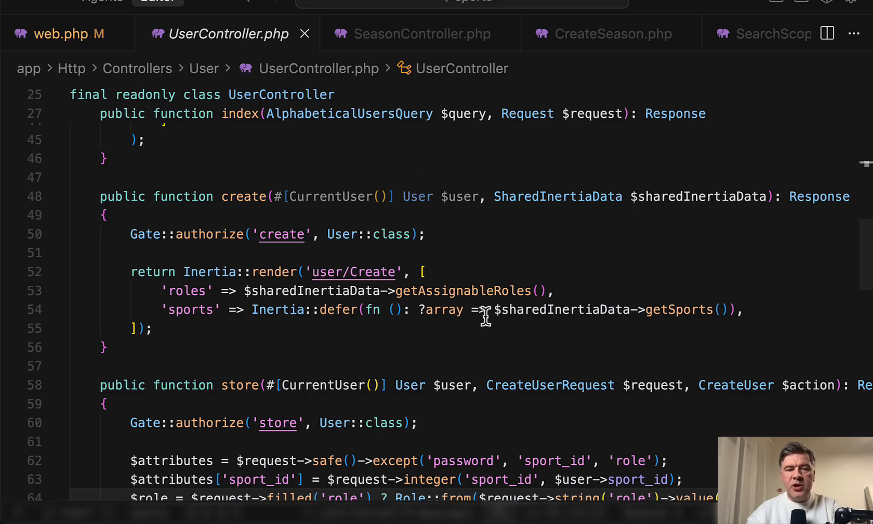
mouse_move(506, 218)
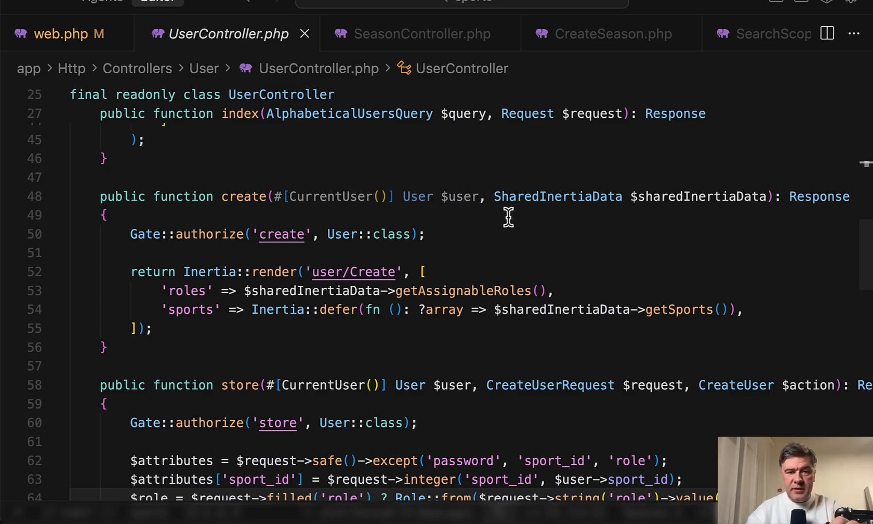